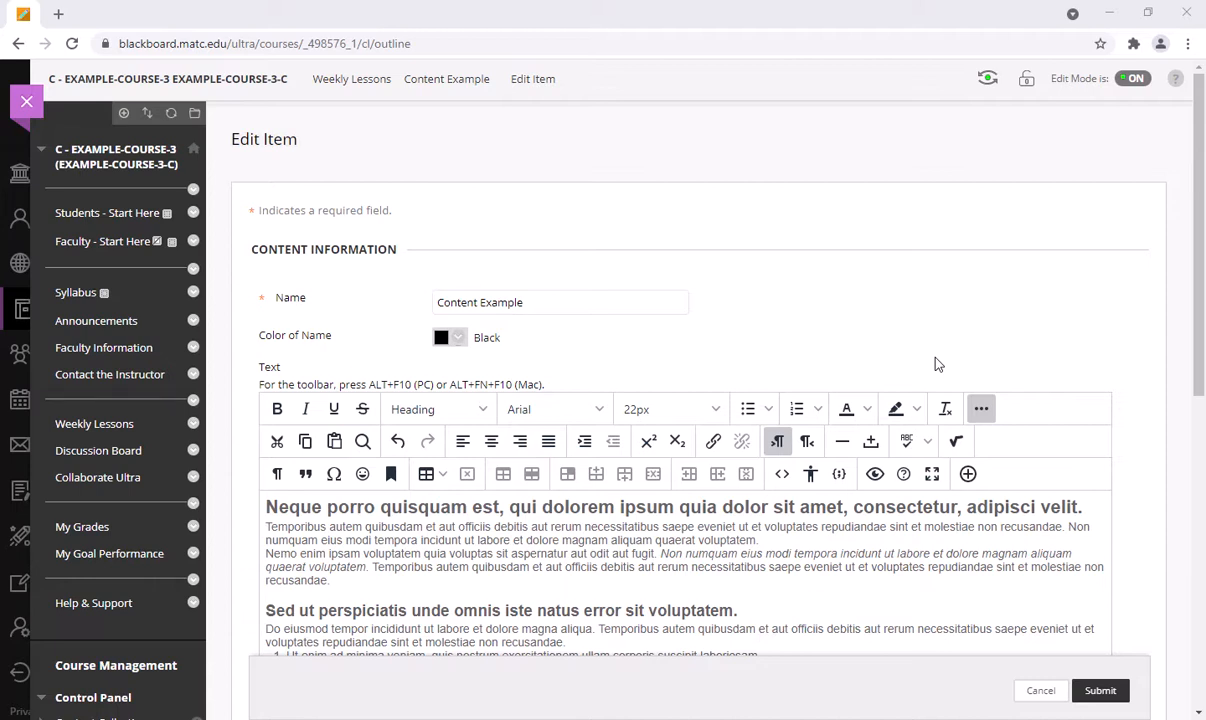
mouse_move(1072, 348)
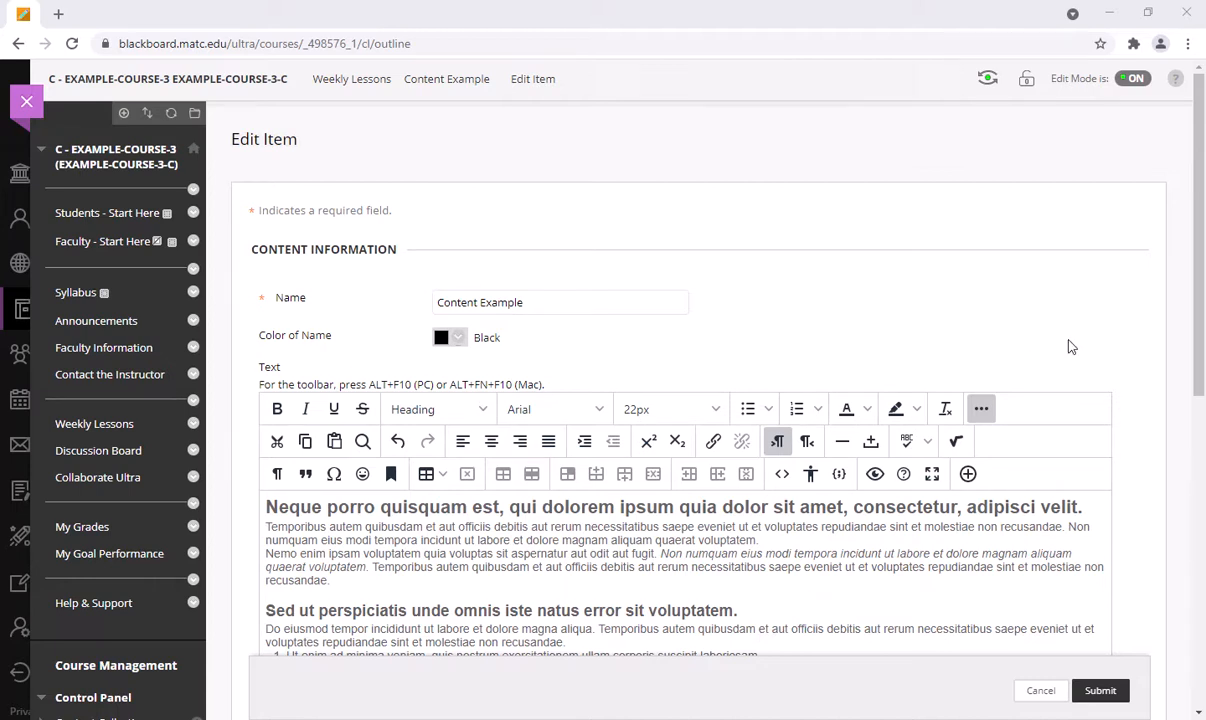
mouse_move(1122, 328)
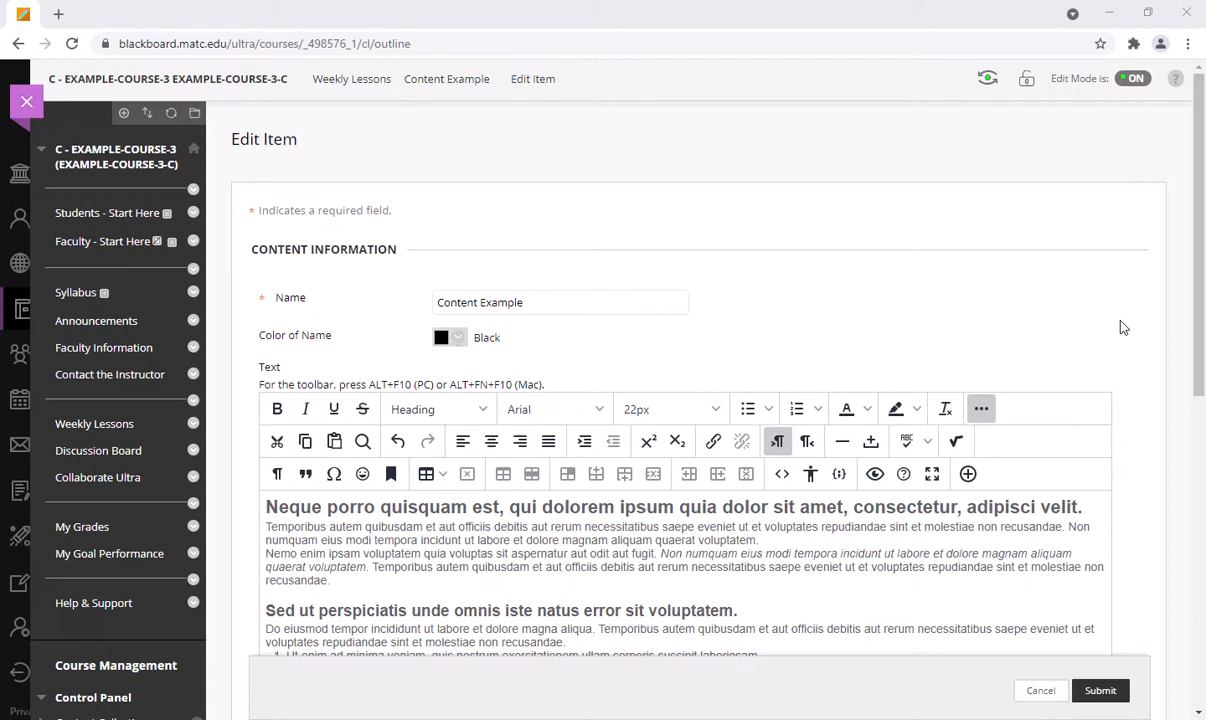
mouse_move(908, 474)
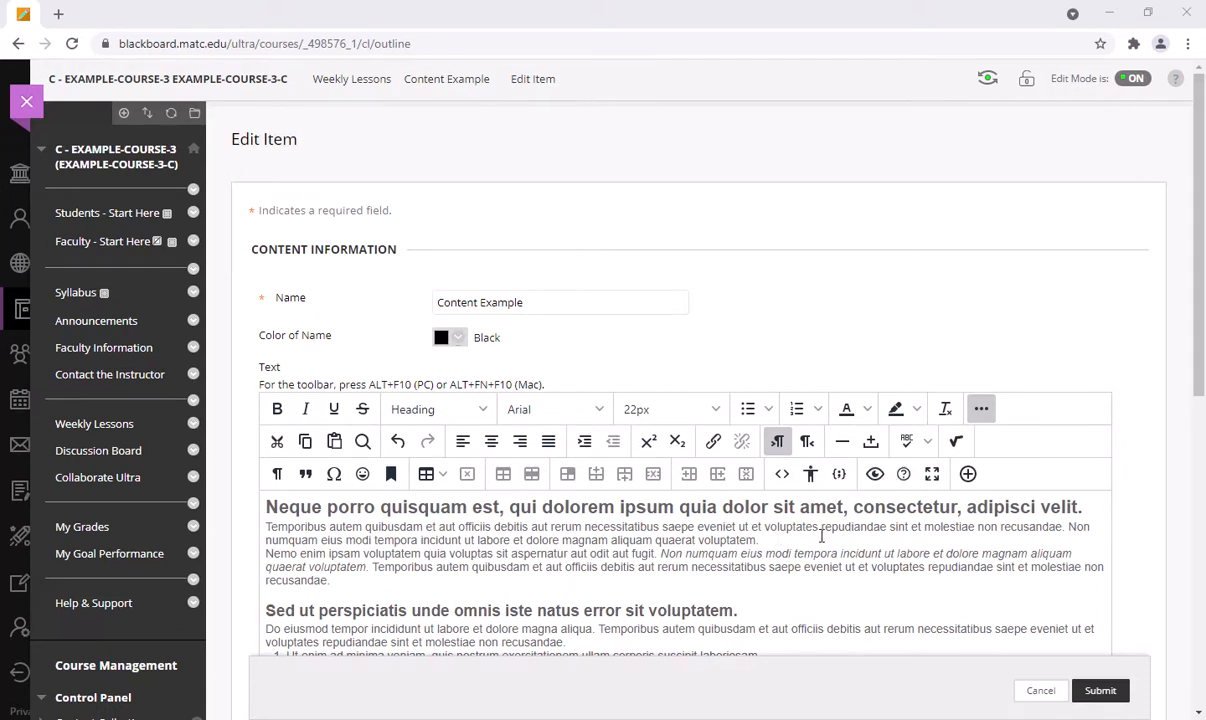
mouse_move(830, 536)
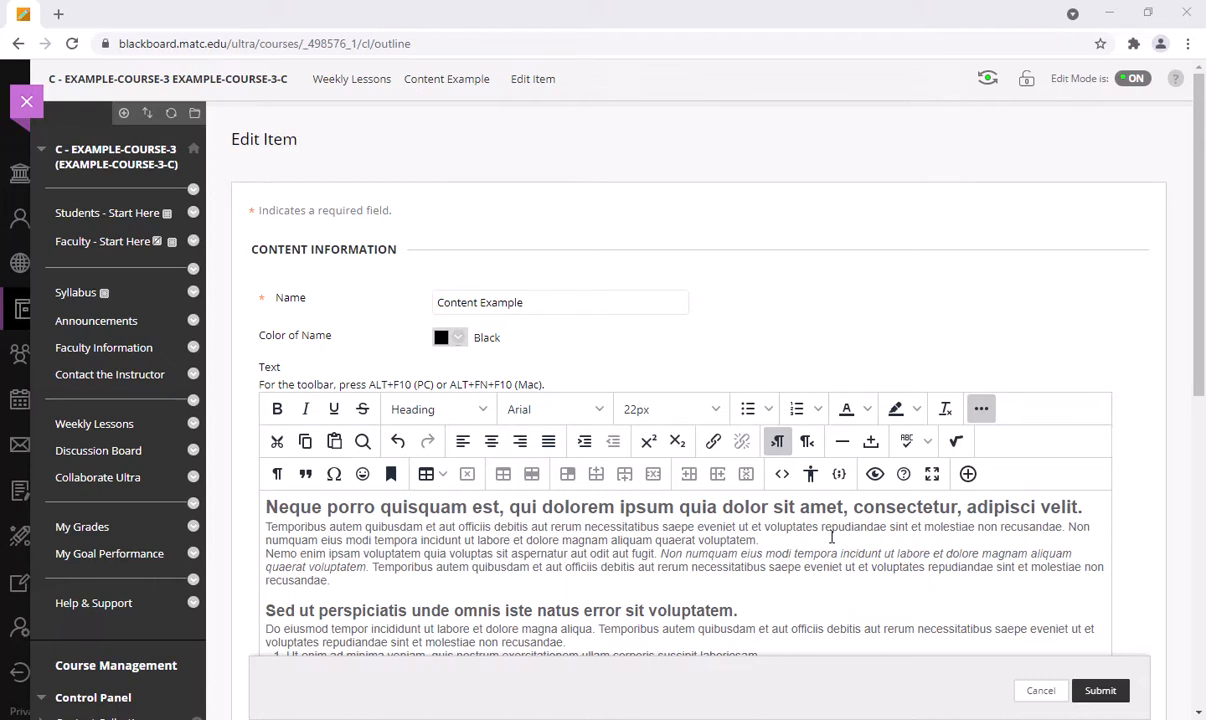
mouse_move(836, 540)
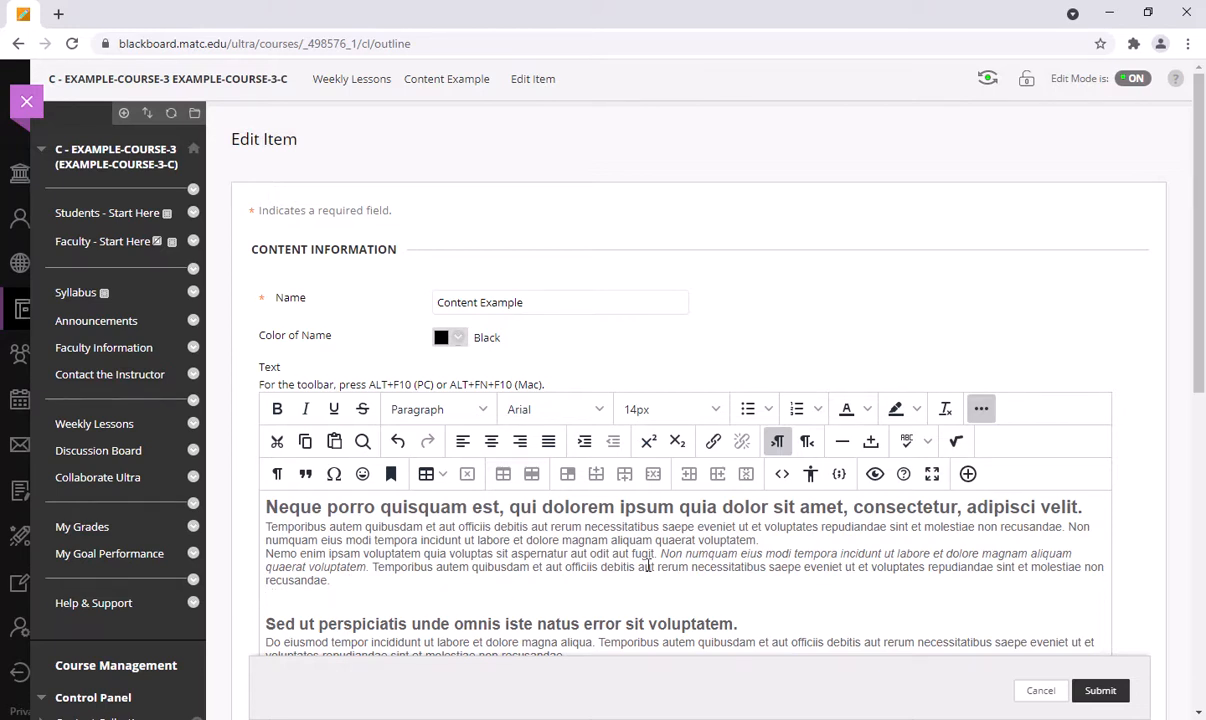
Insert the puzzled-robot image file from the computer into the item text after the first paragraph.
click(972, 474)
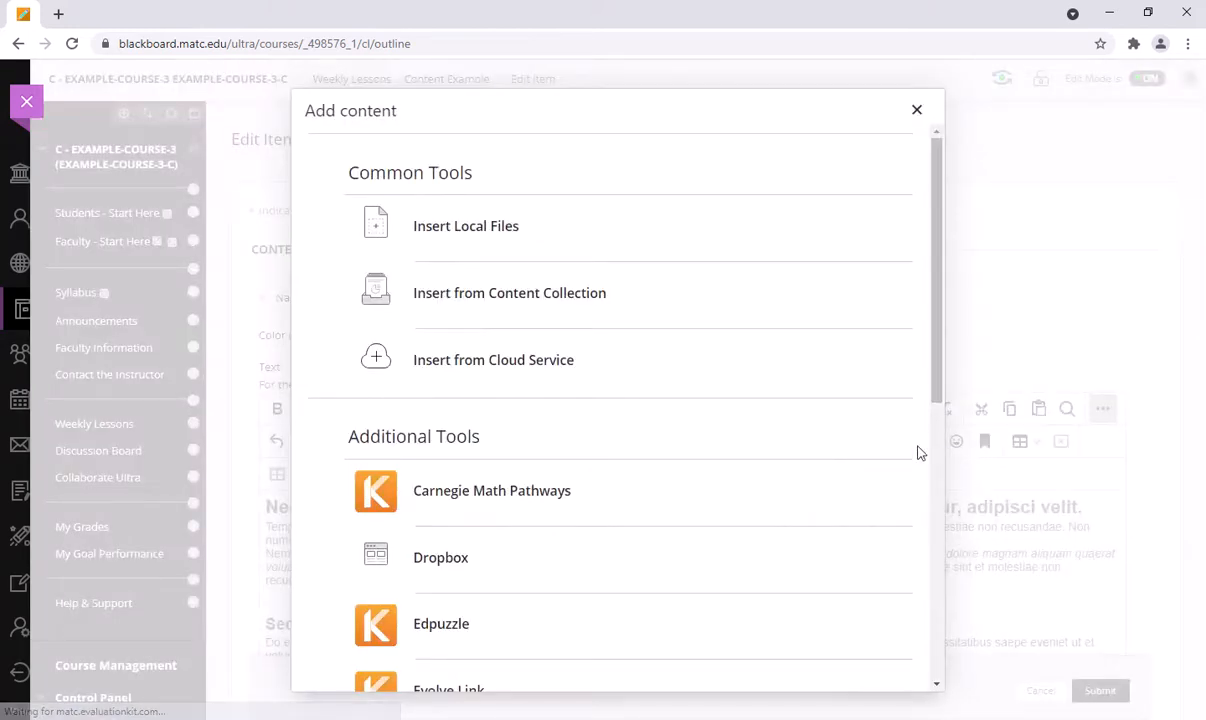
click(466, 224)
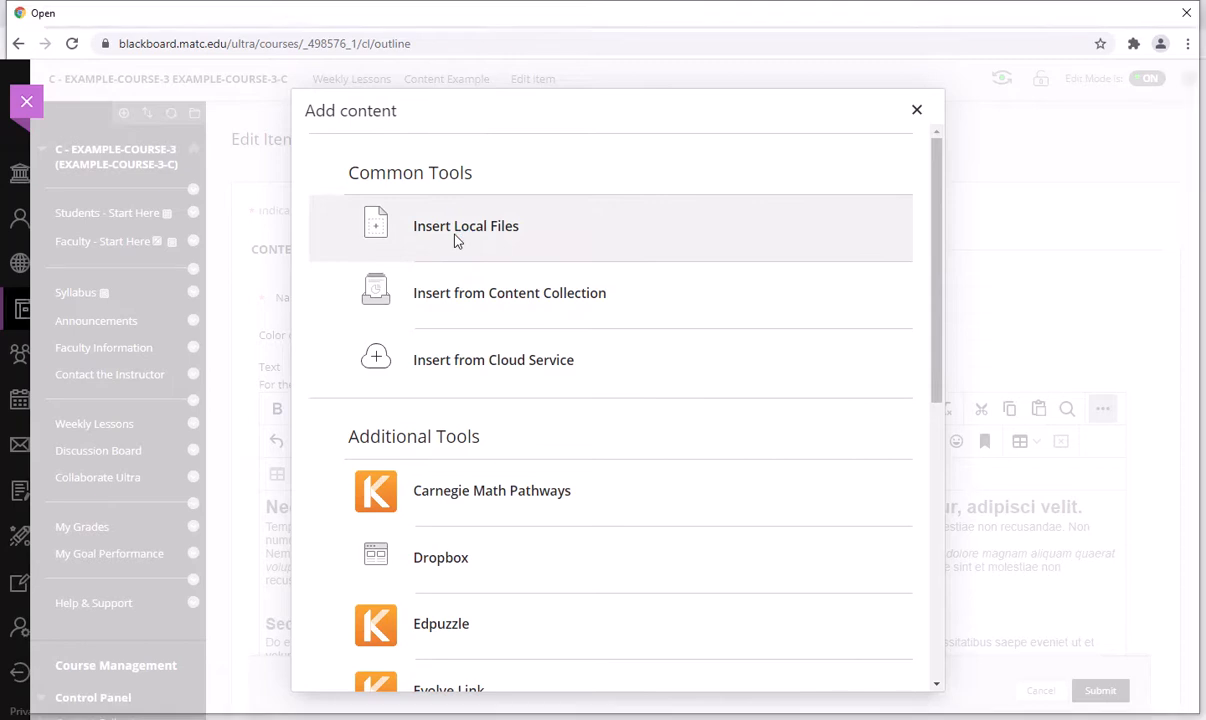
click(464, 224)
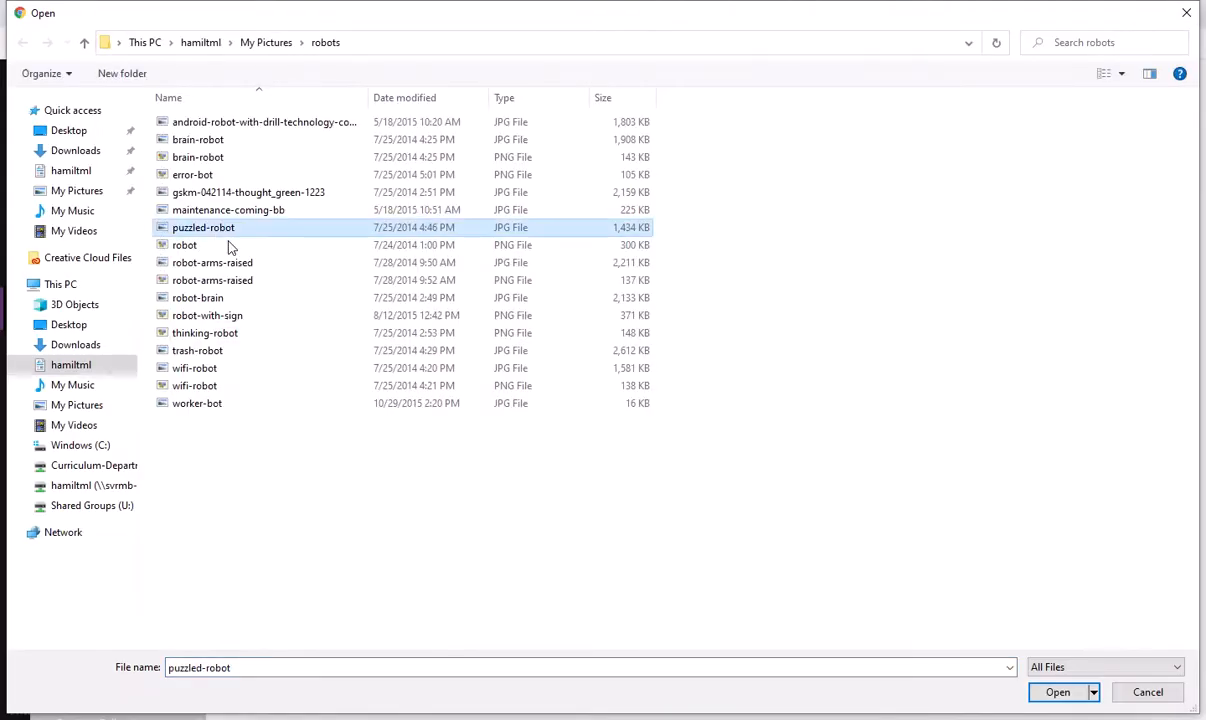
click(1064, 692)
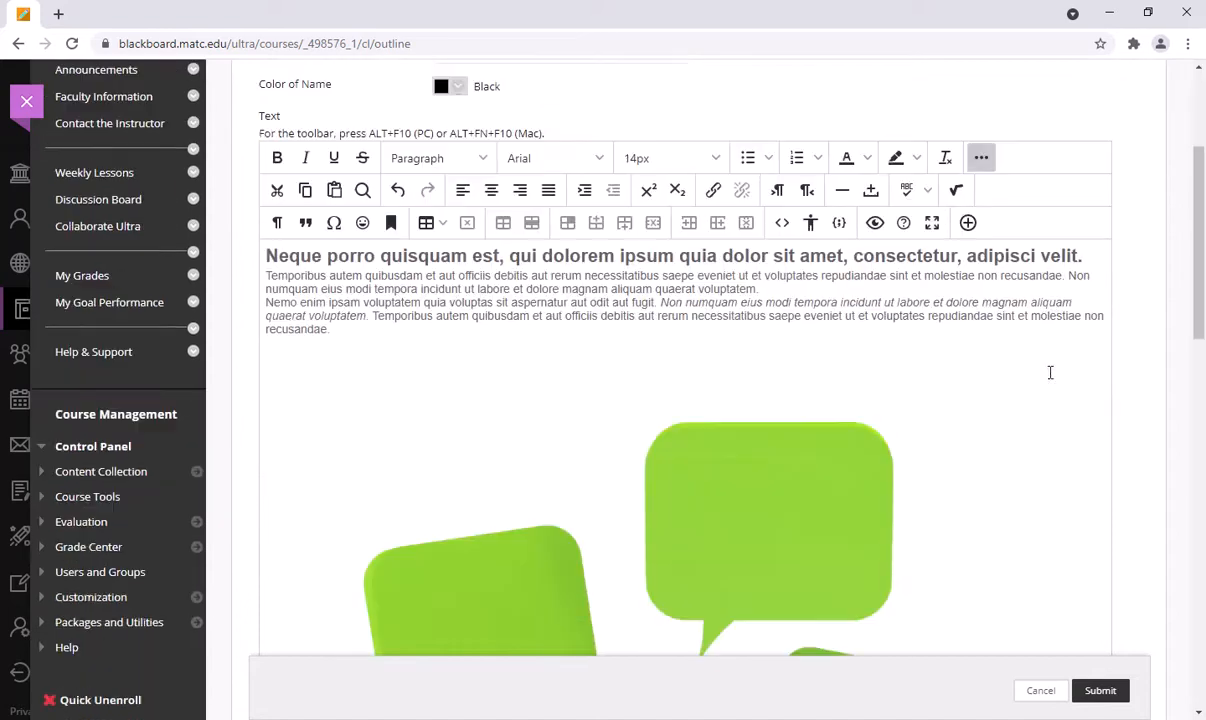
Shrink the inserted robot picture to a small size by dragging its corner handle.
scroll(down, 3)
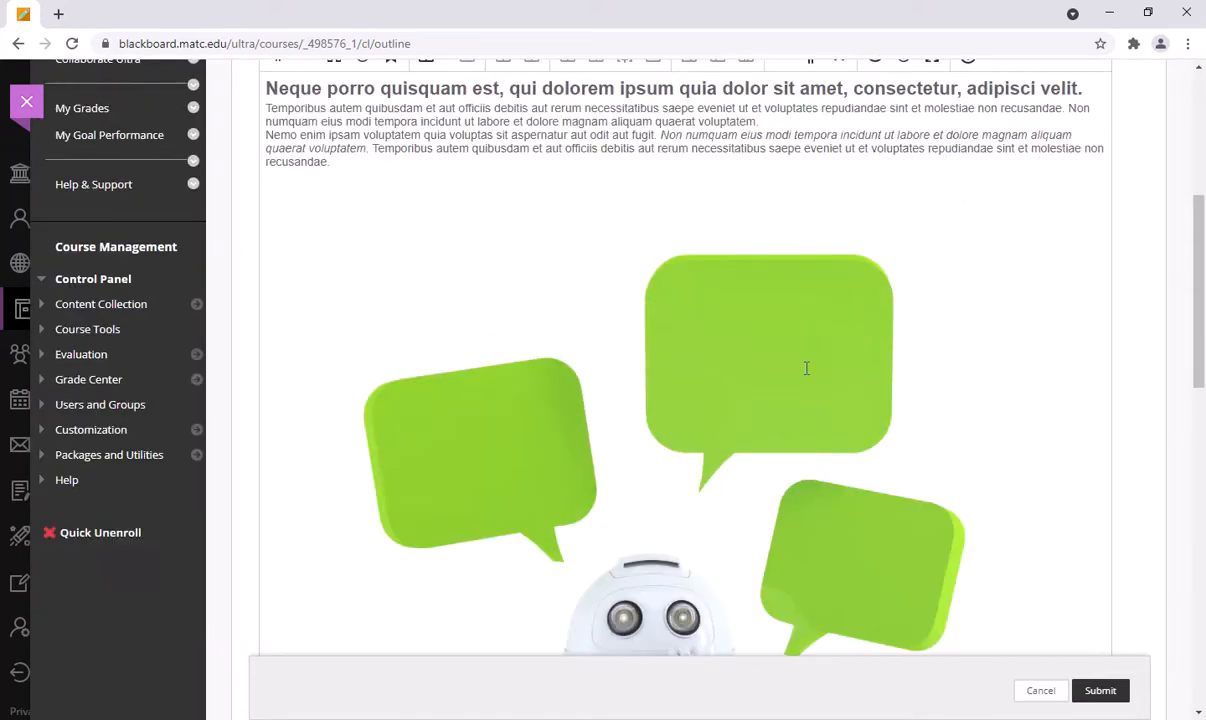
click(806, 368)
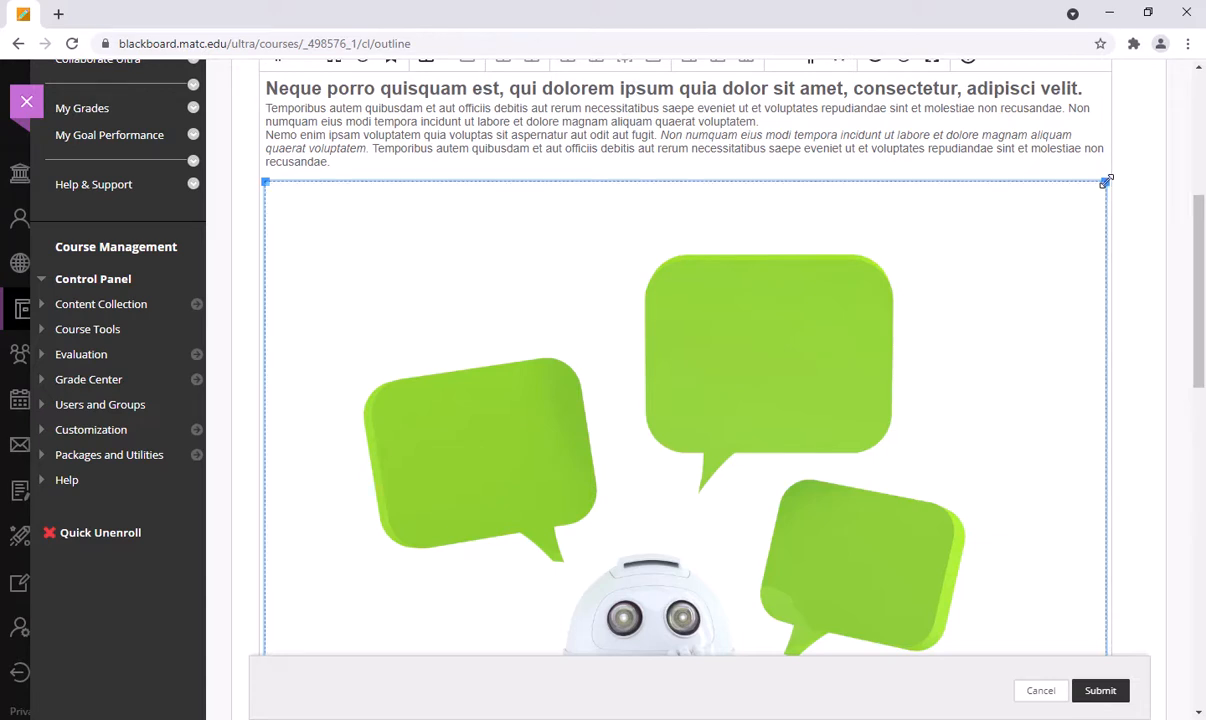
drag(1108, 182, 730, 600)
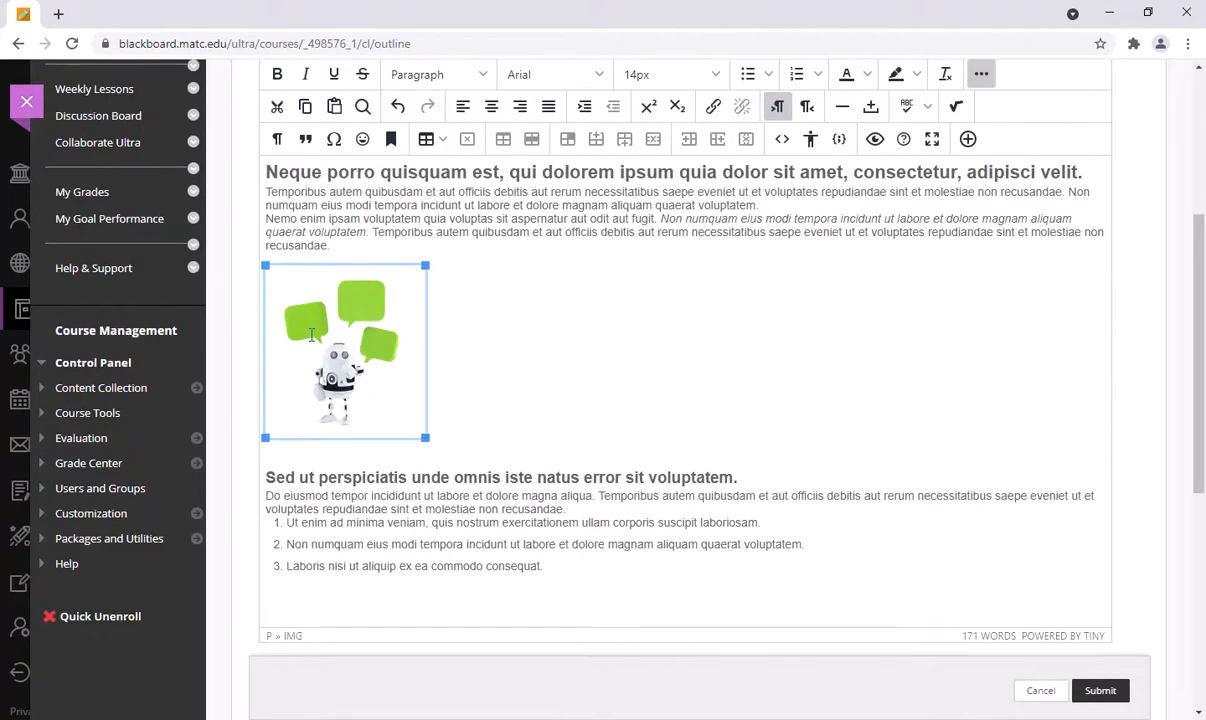
mouse_move(346, 322)
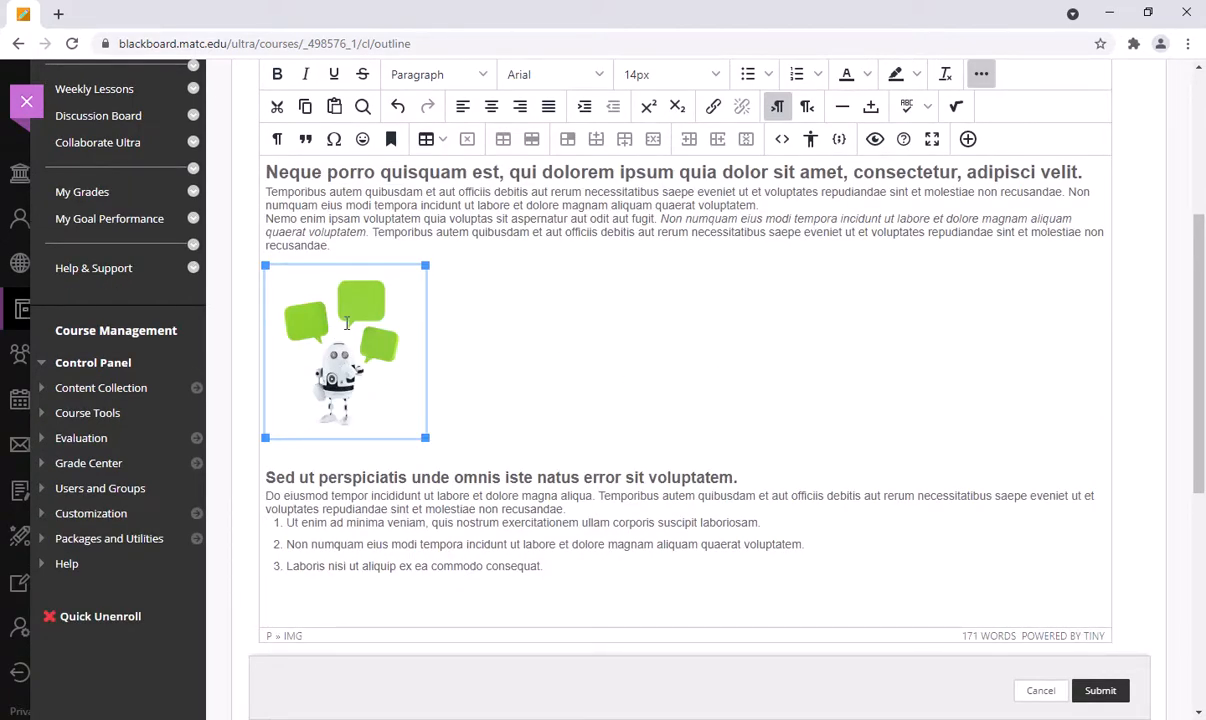
mouse_move(338, 332)
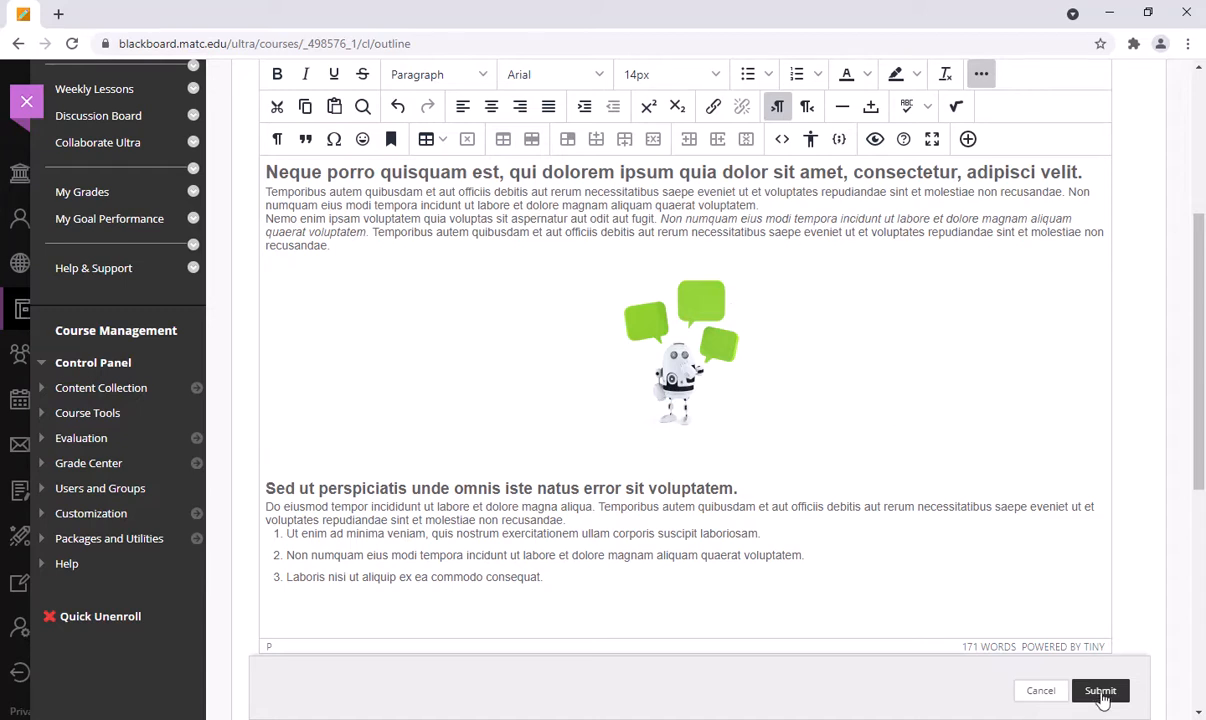
Submit the Content Example item and bring up its options menu on Weekly Lessons.
click(1100, 692)
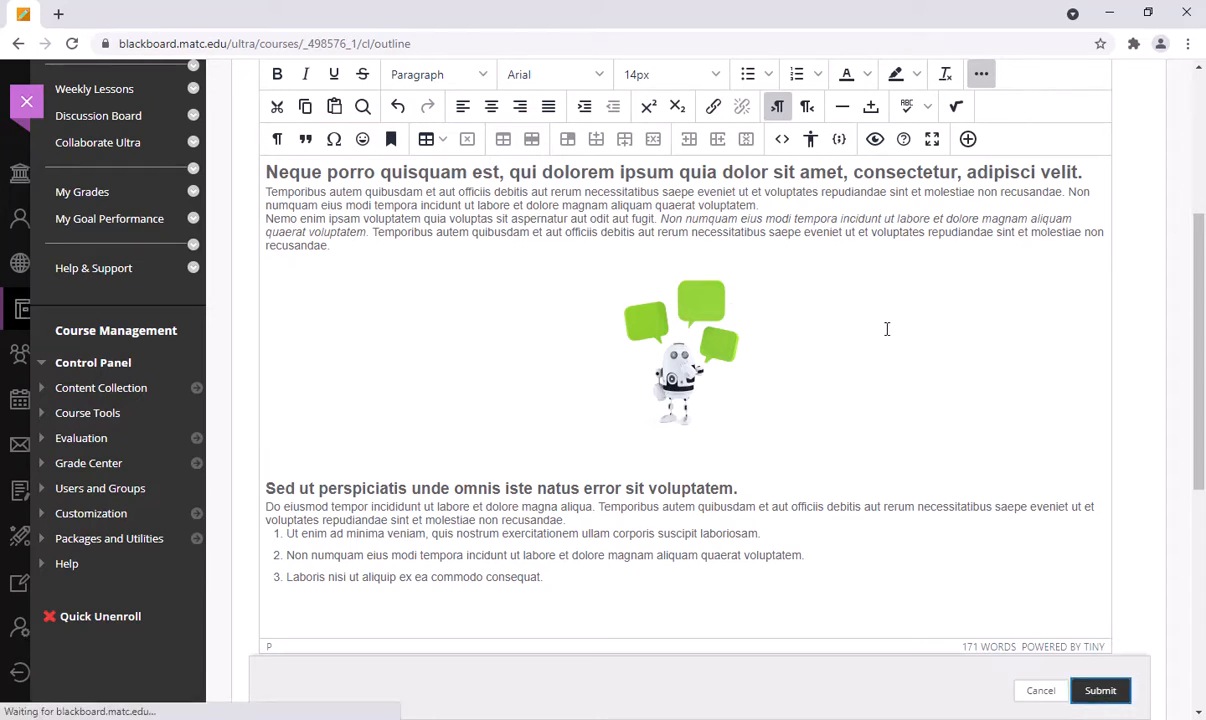
mouse_move(910, 326)
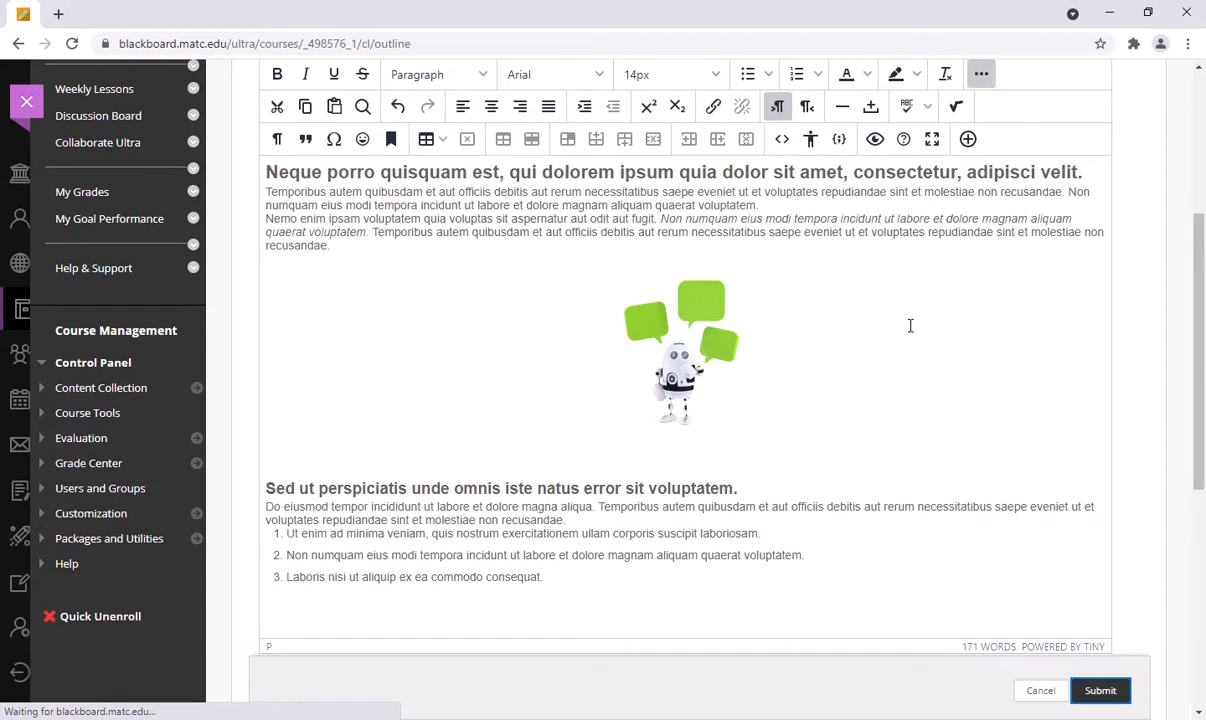
click(1102, 690)
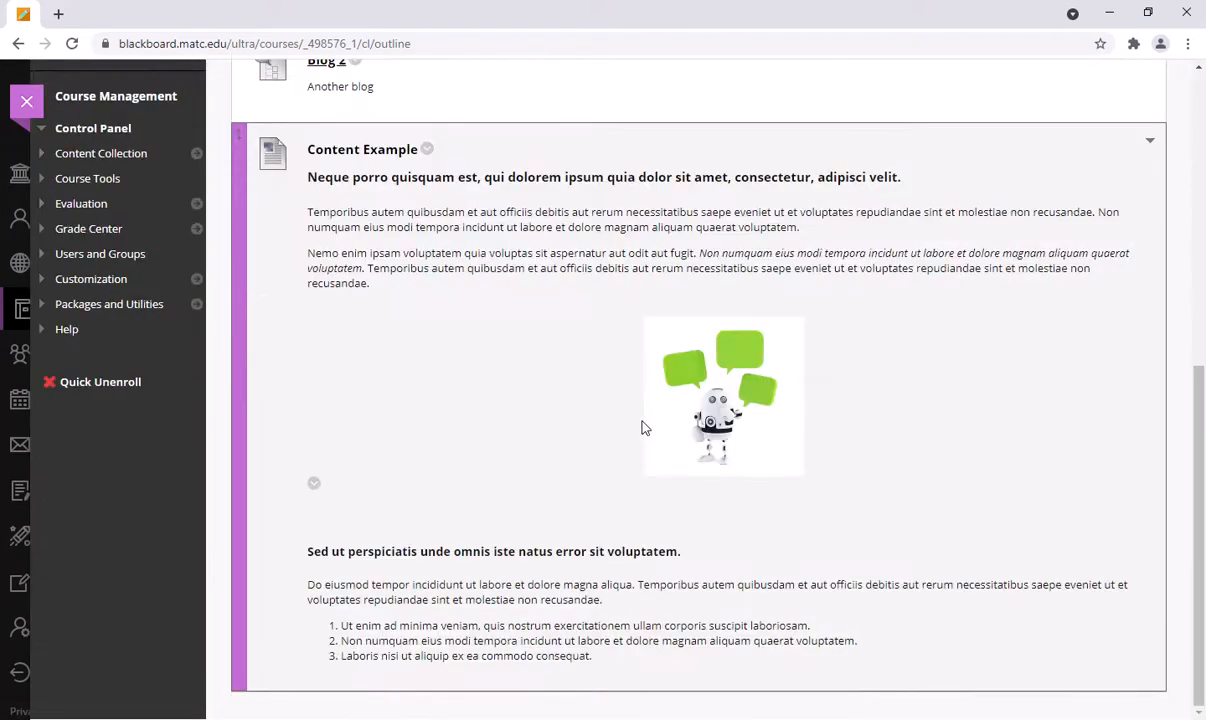
mouse_move(908, 474)
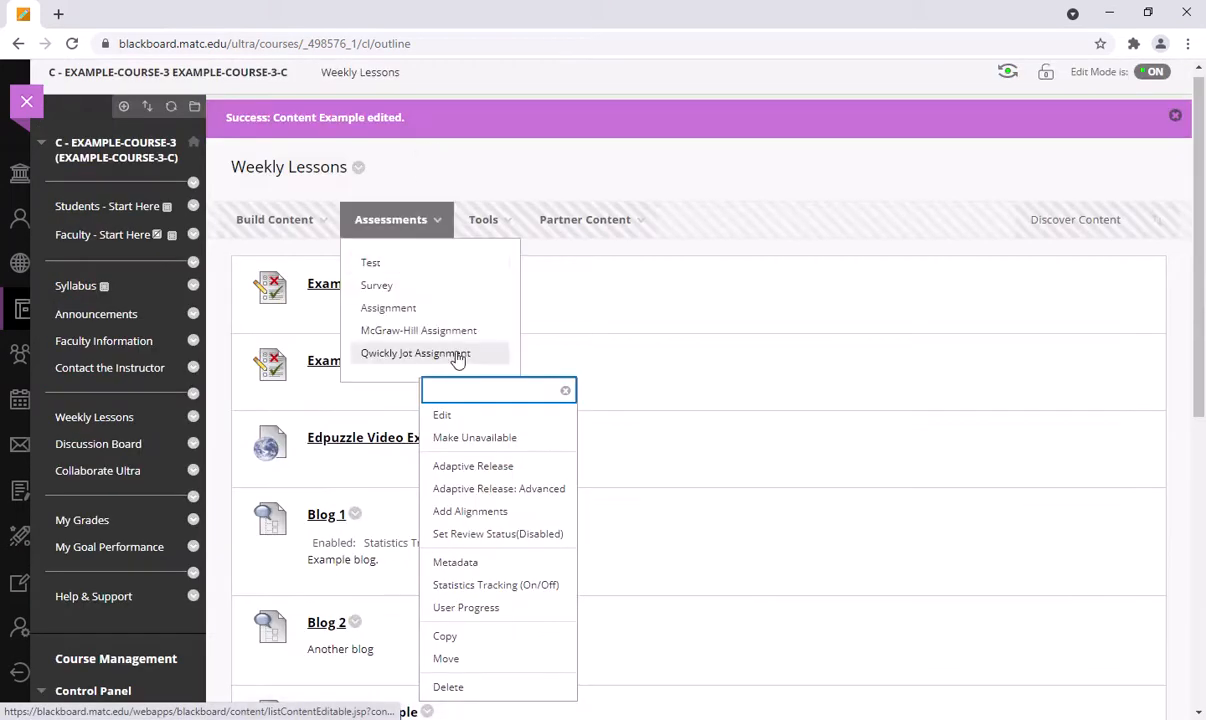
Edit Content Example again and place the insertion point before the first heading.
click(440, 414)
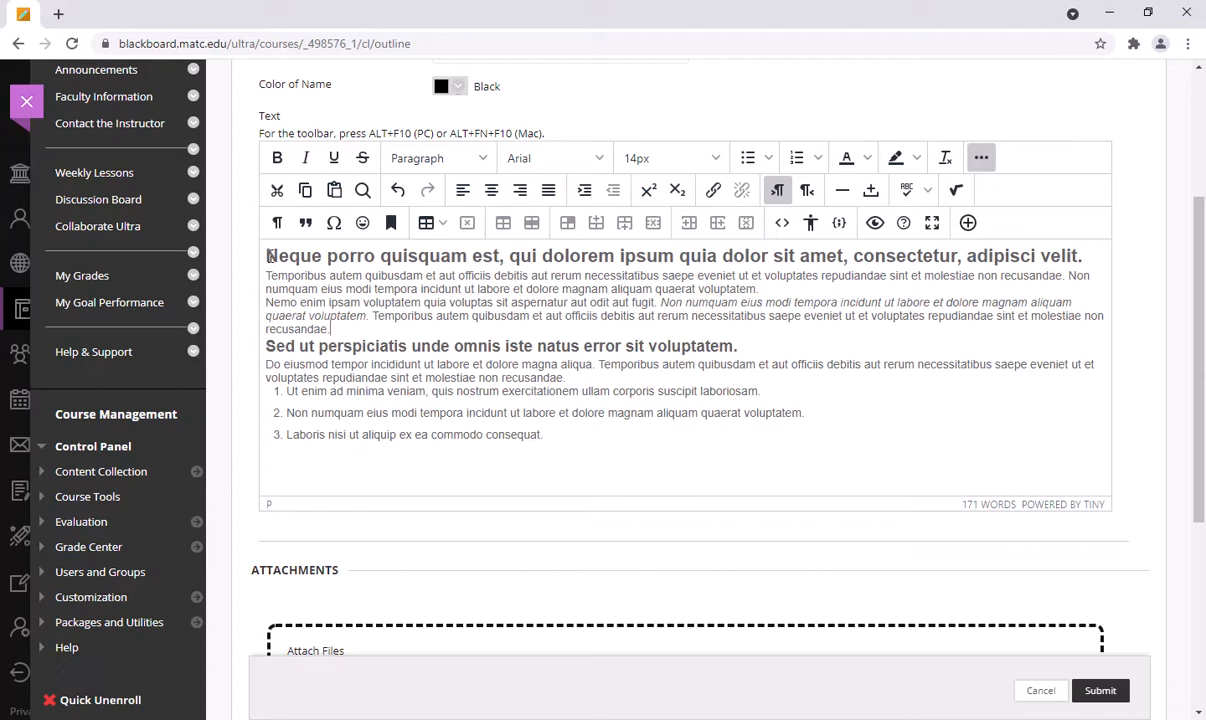
click(438, 156)
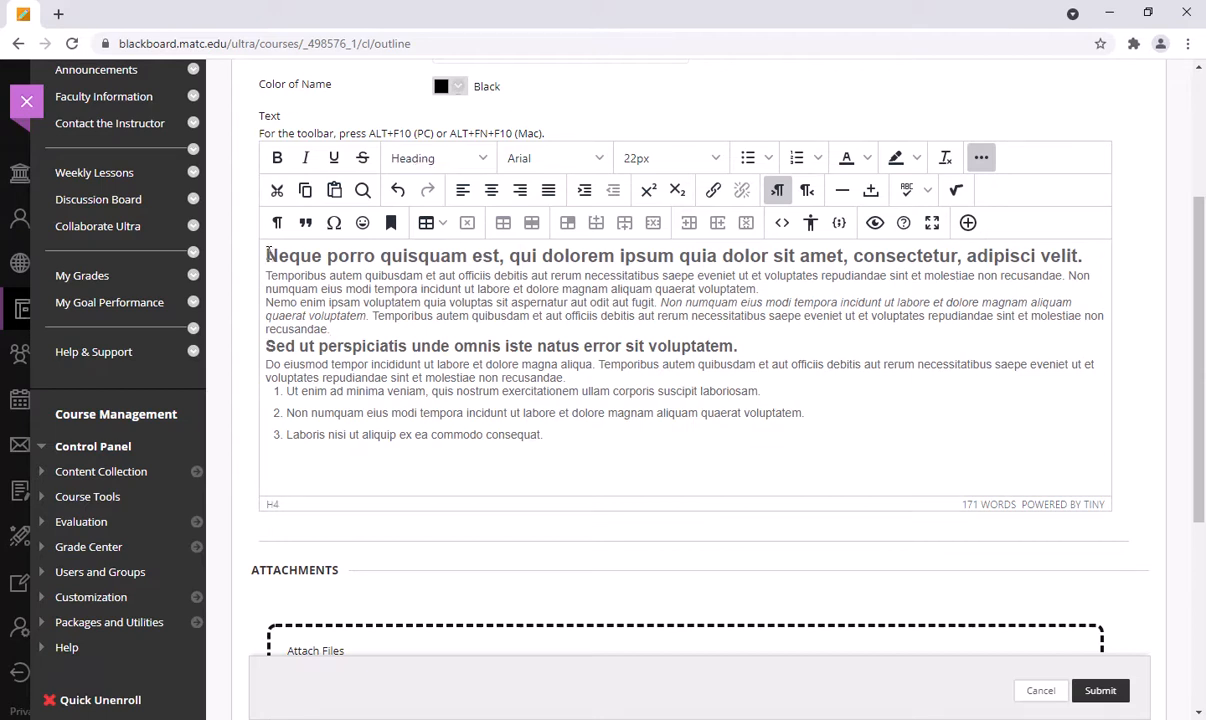
click(324, 256)
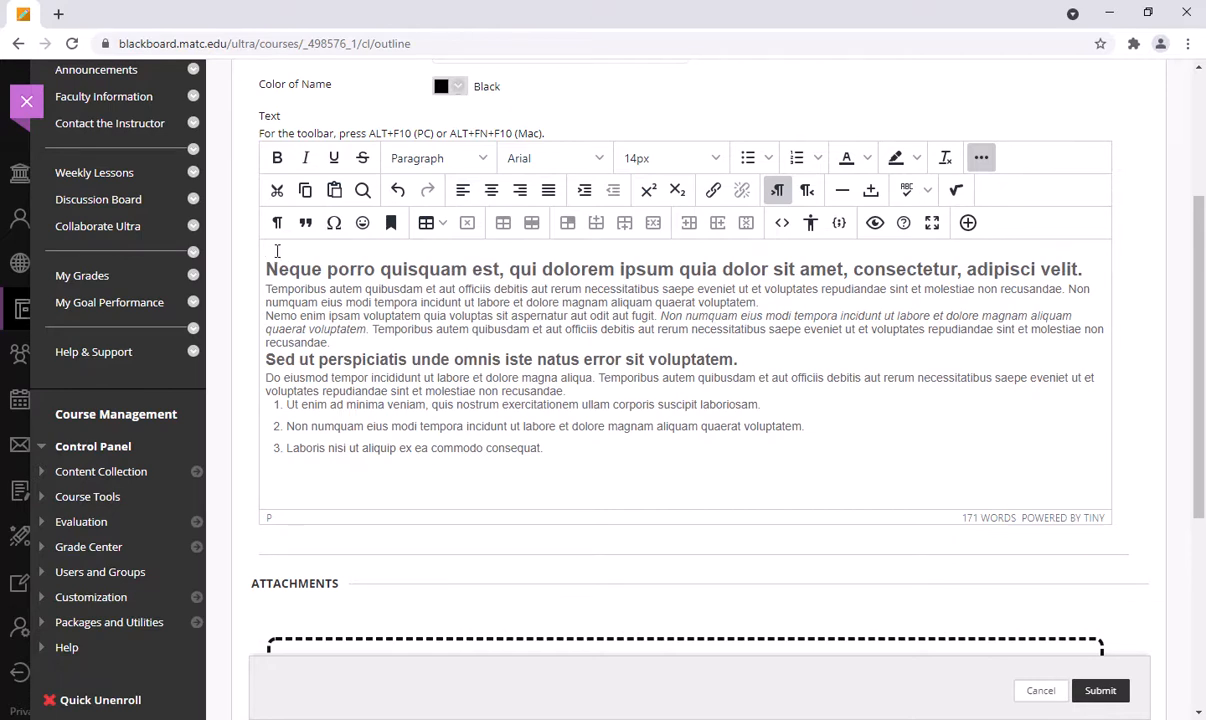
mouse_move(966, 224)
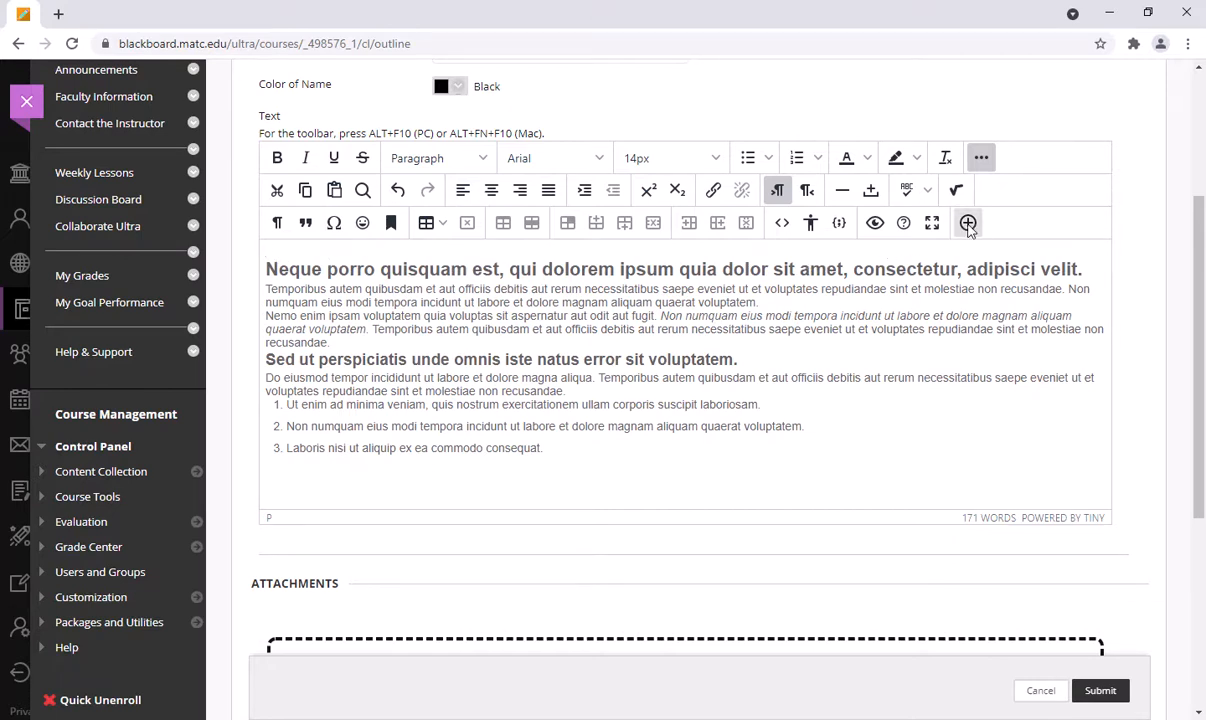
Insert the robot image file from the computer at the top of the item text.
click(966, 224)
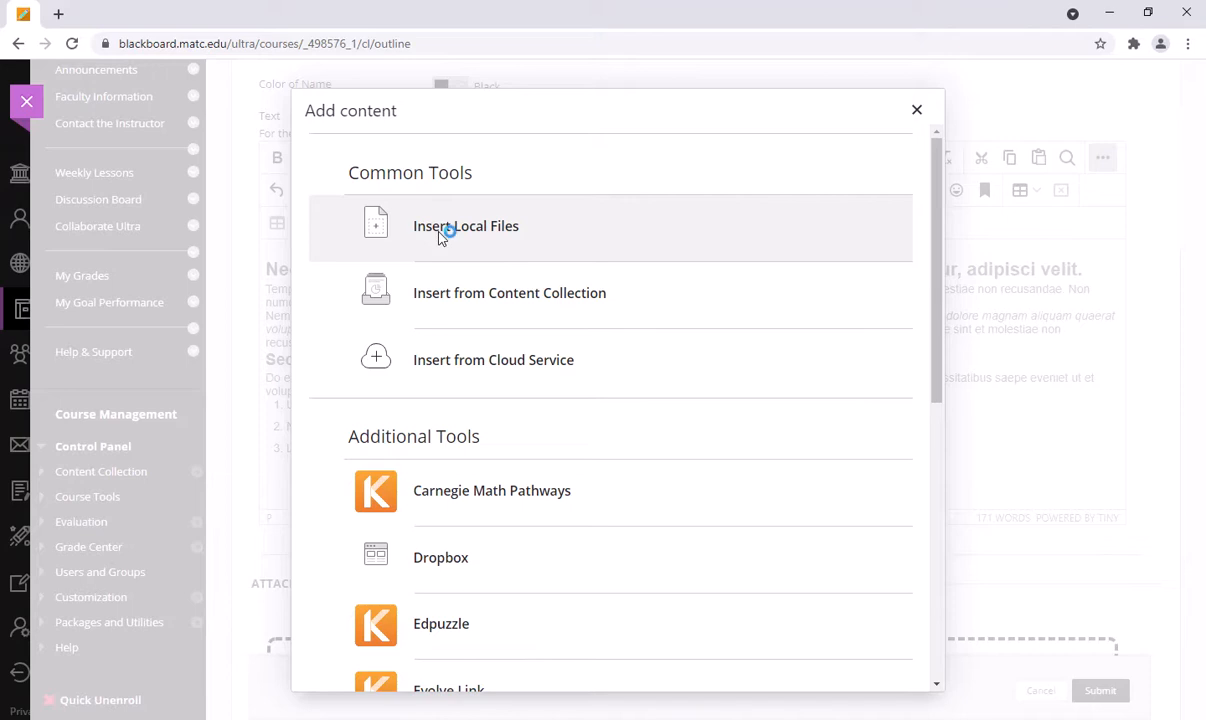
click(464, 226)
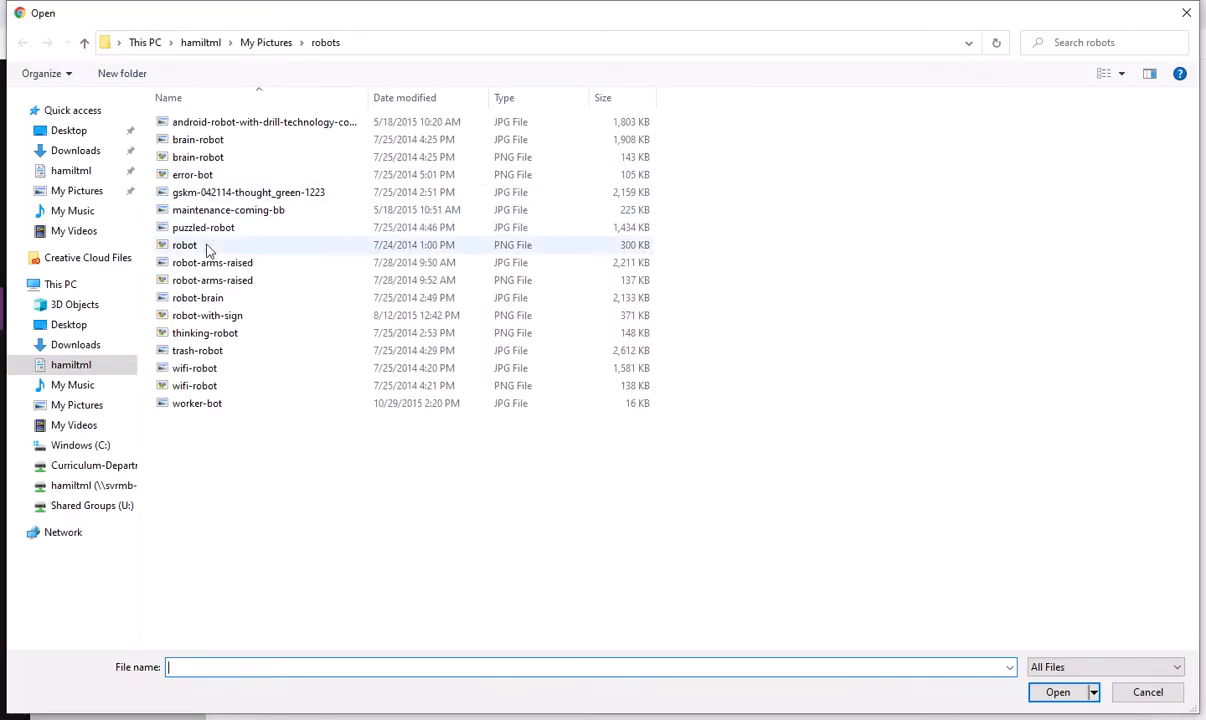
click(204, 228)
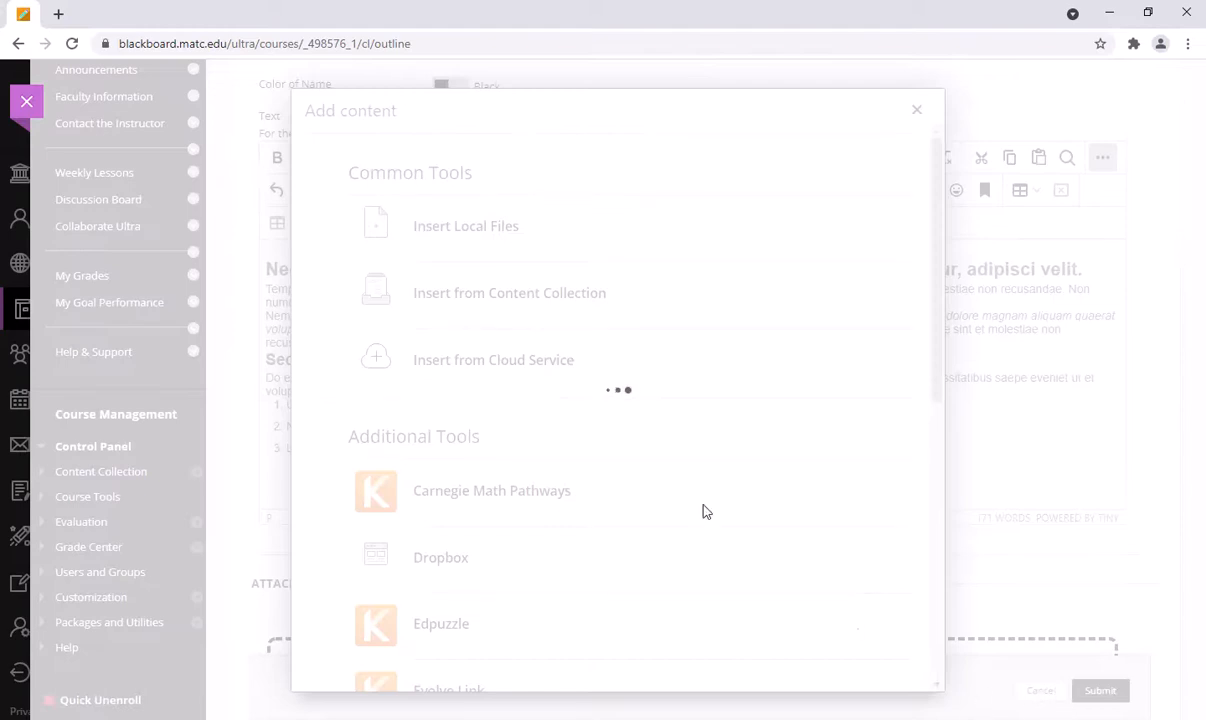
click(916, 110)
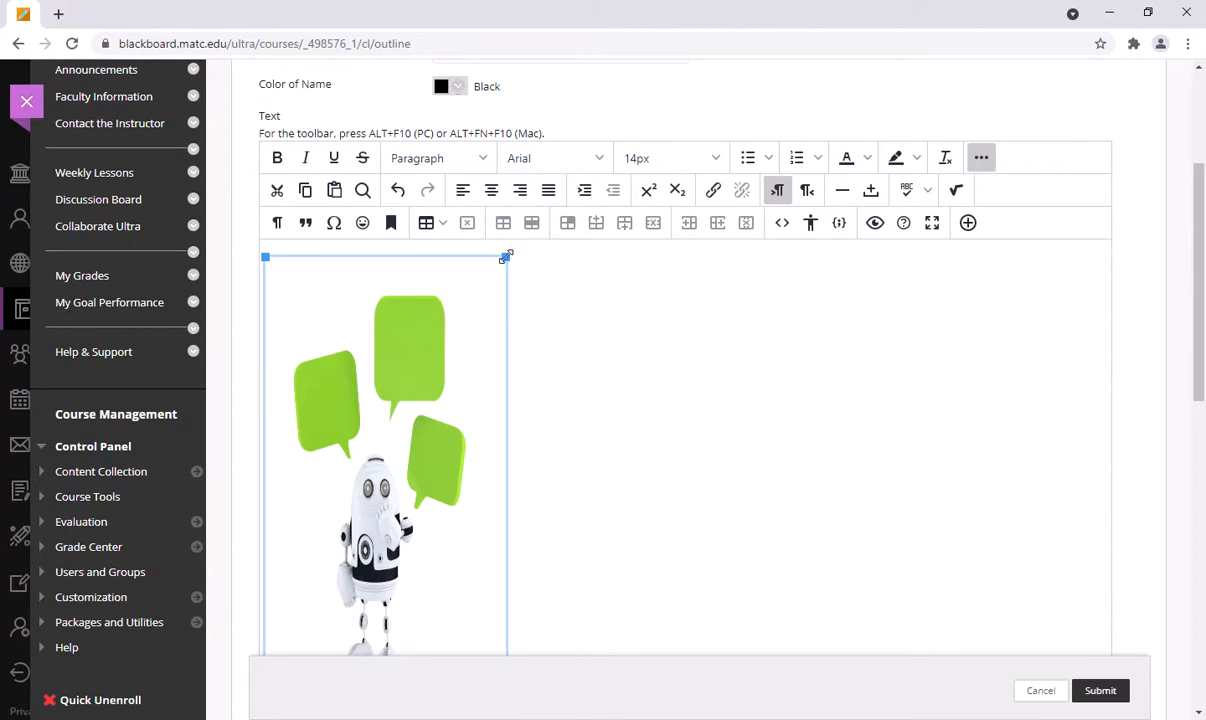
Shrink the robot image to a small size with its corner handle.
drag(508, 256, 450, 600)
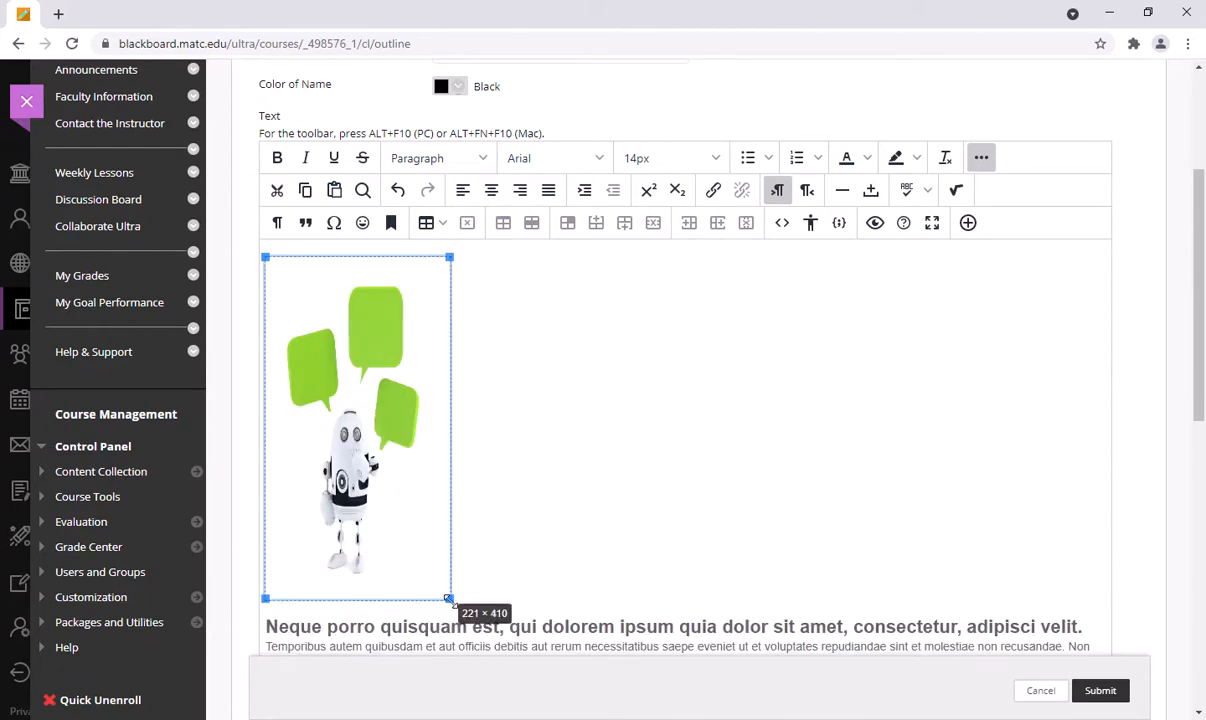
drag(450, 600, 406, 516)
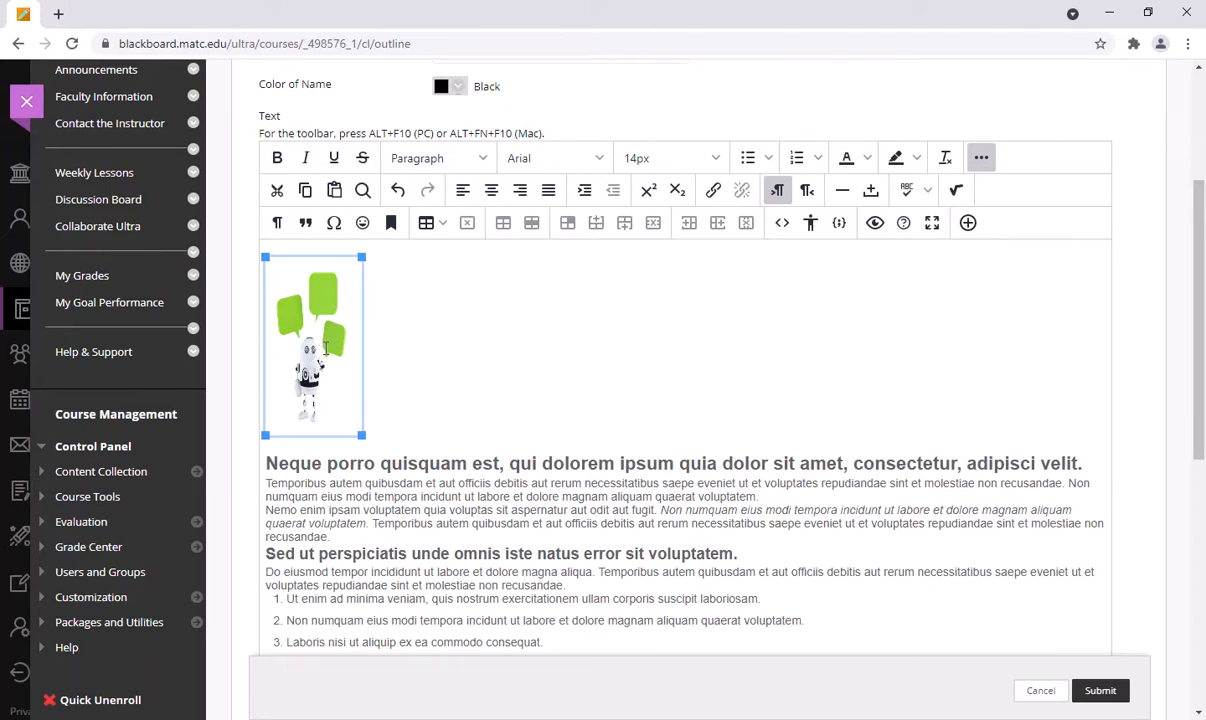
mouse_move(766, 256)
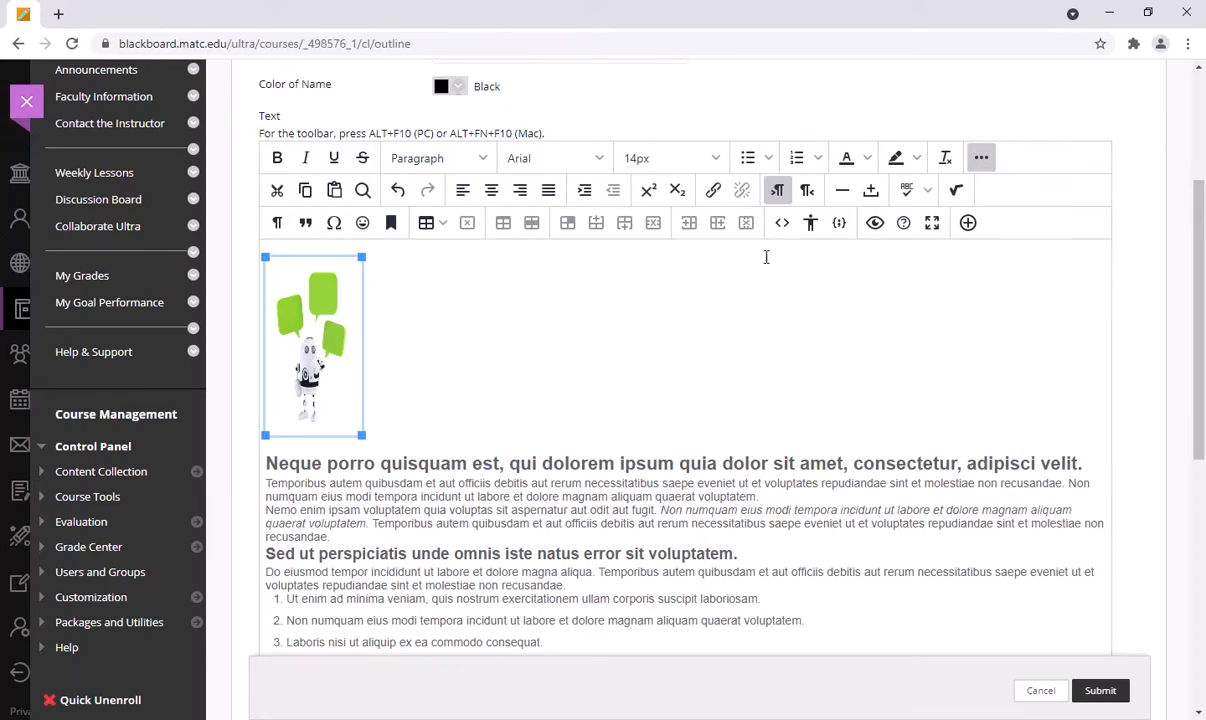
mouse_move(784, 222)
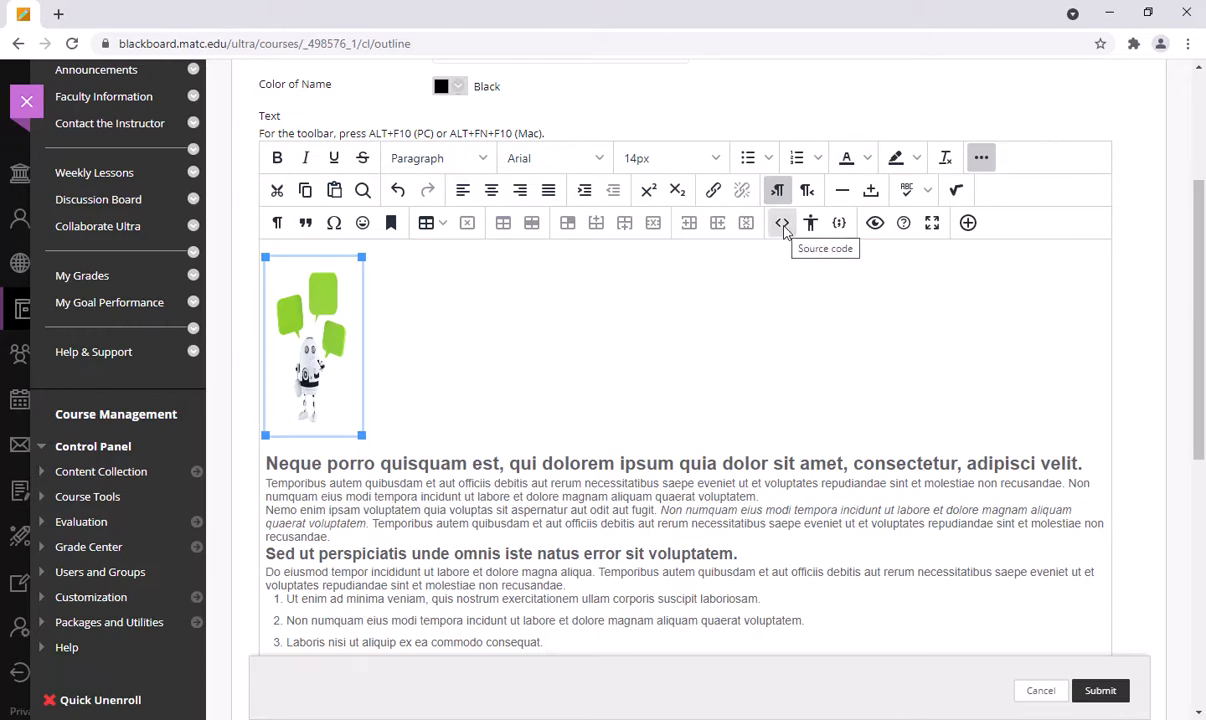
In the HTML source, add float:right; padding-left:20px to the img style attribute.
click(784, 222)
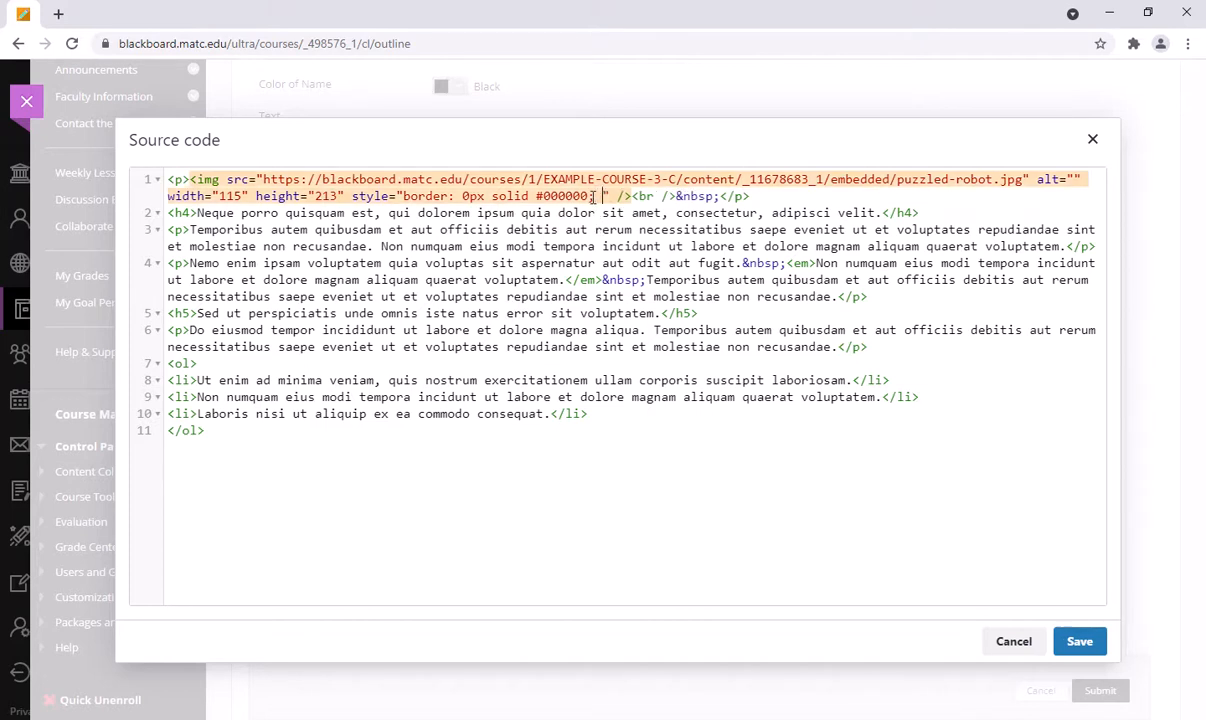
text(float:)
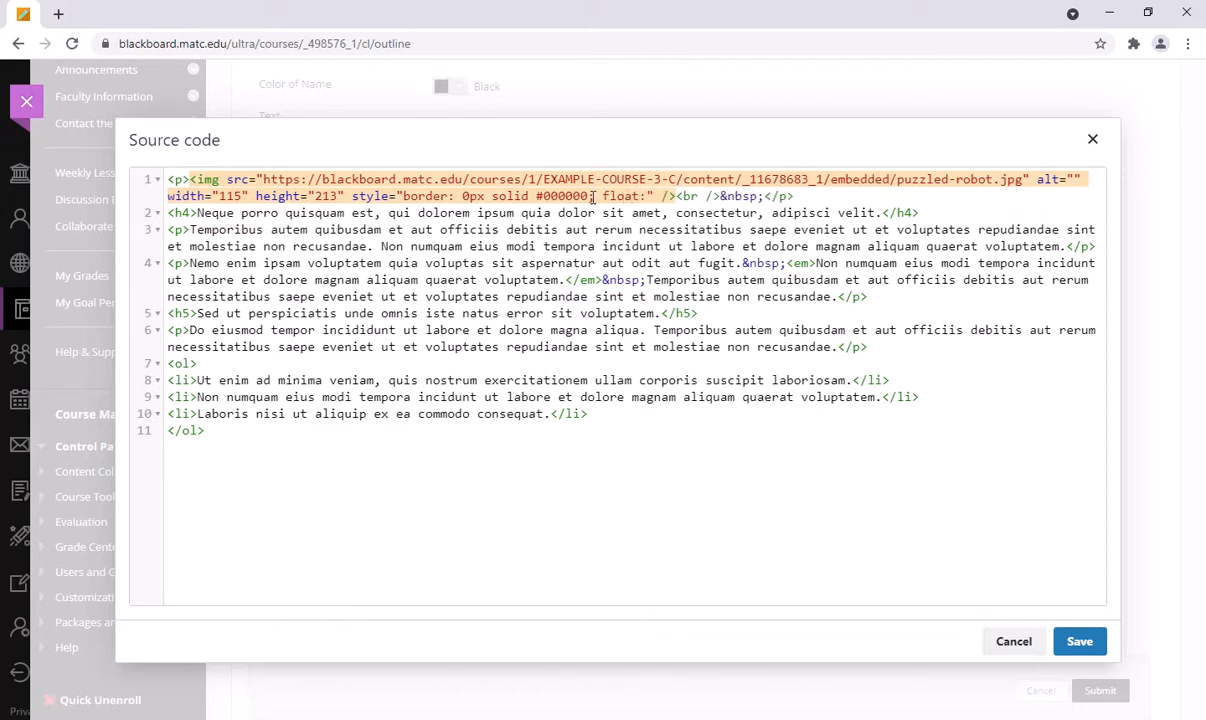
text(right;)
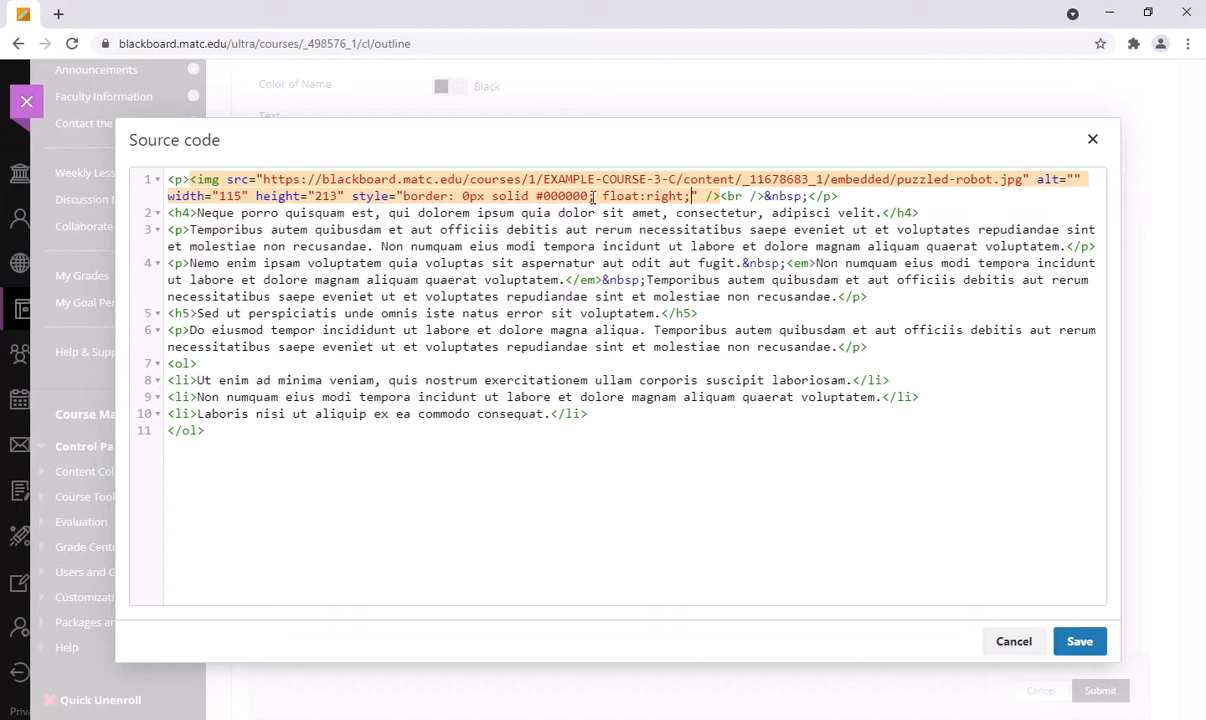
text(padding-left:)
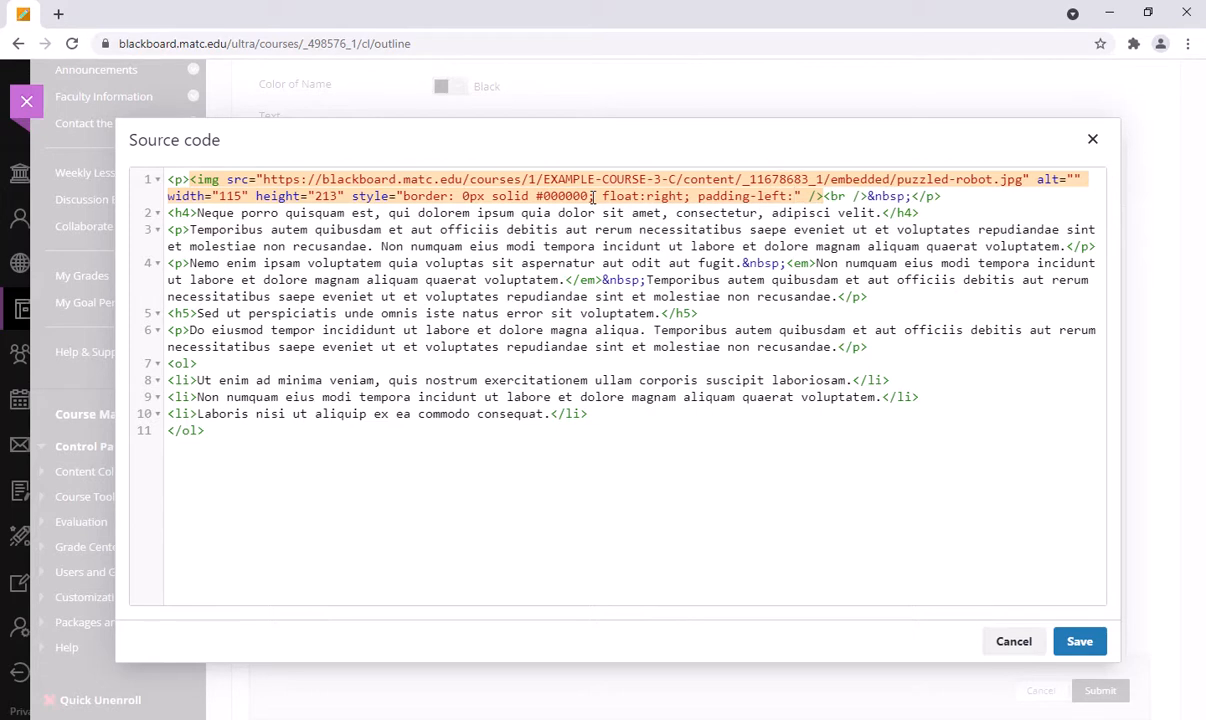
text(20px)
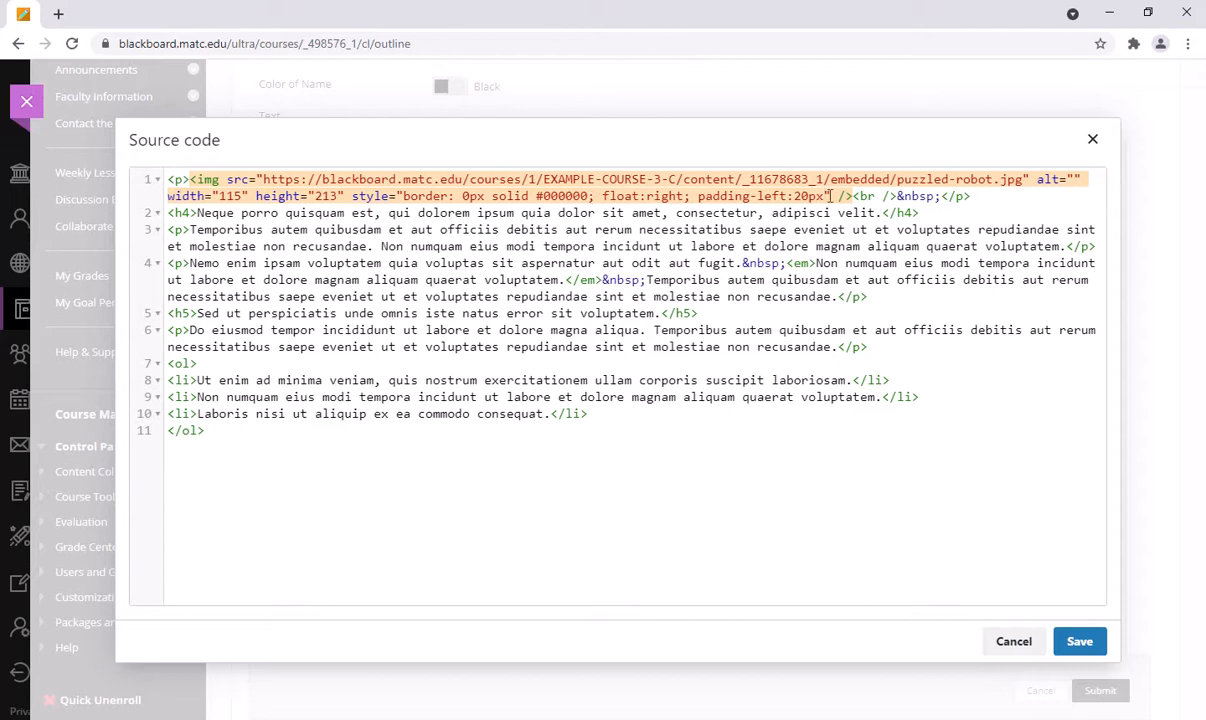
mouse_move(828, 204)
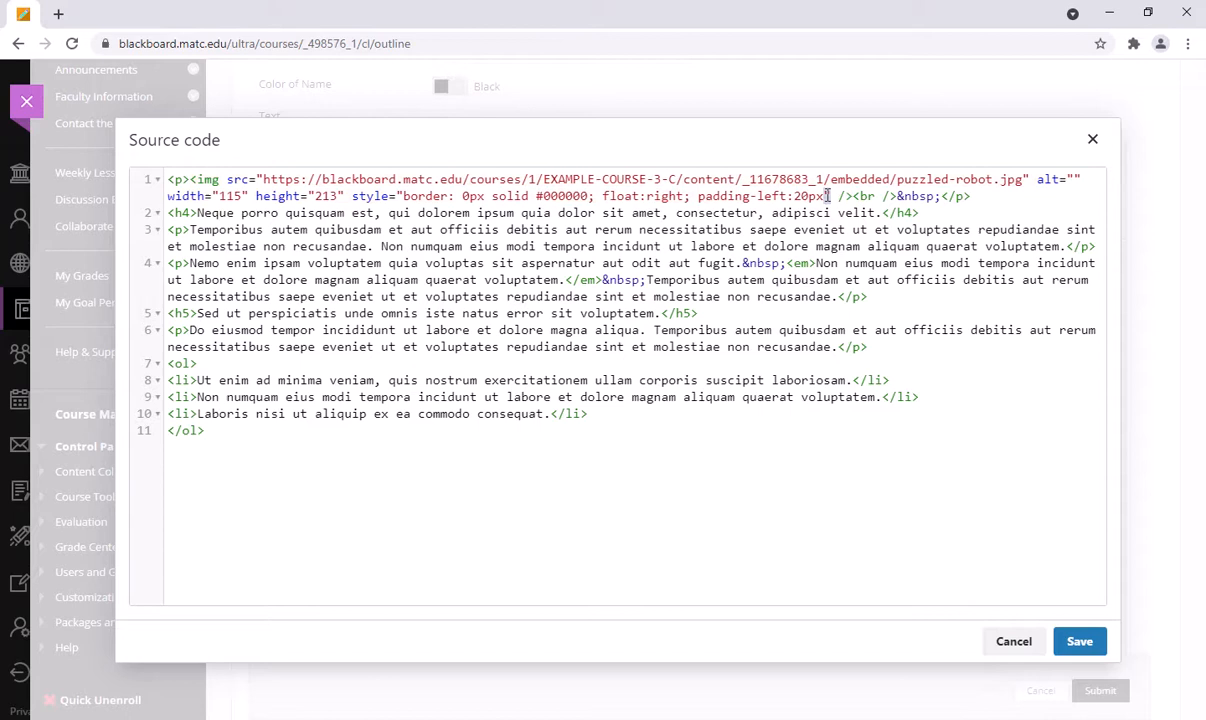
click(922, 396)
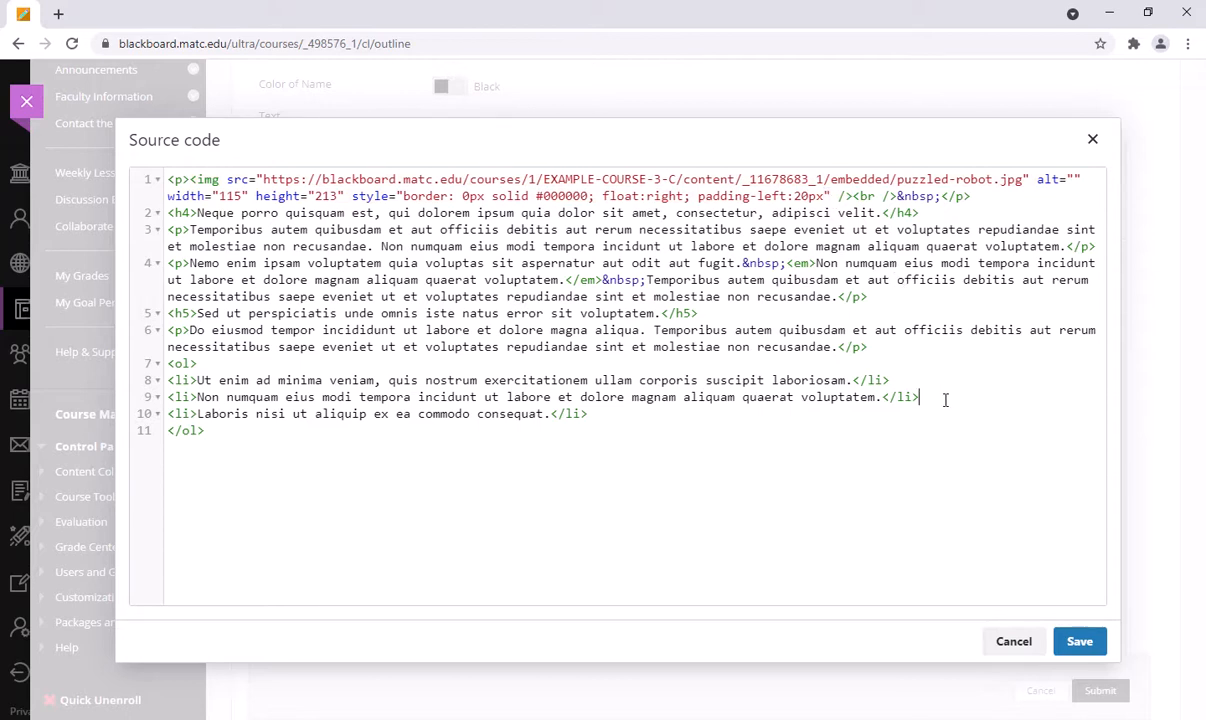
Save the source edit, preview the robot floated right of the text, and recheck the HTML.
click(1080, 640)
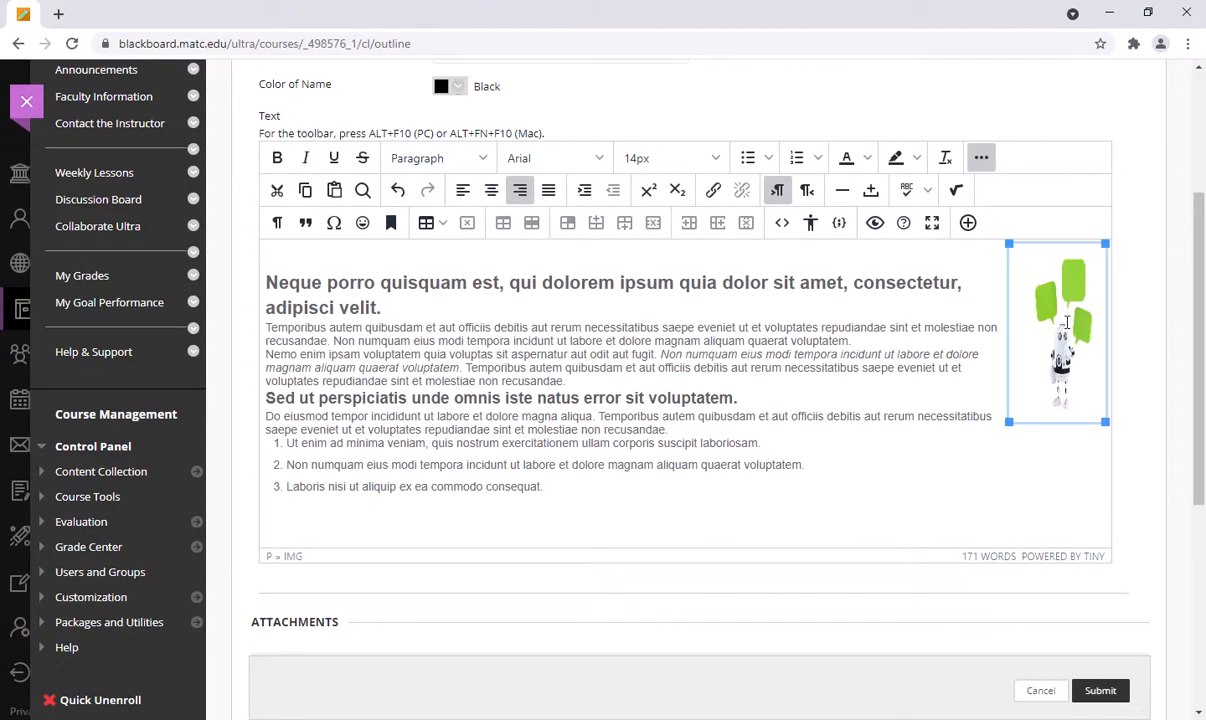
click(904, 284)
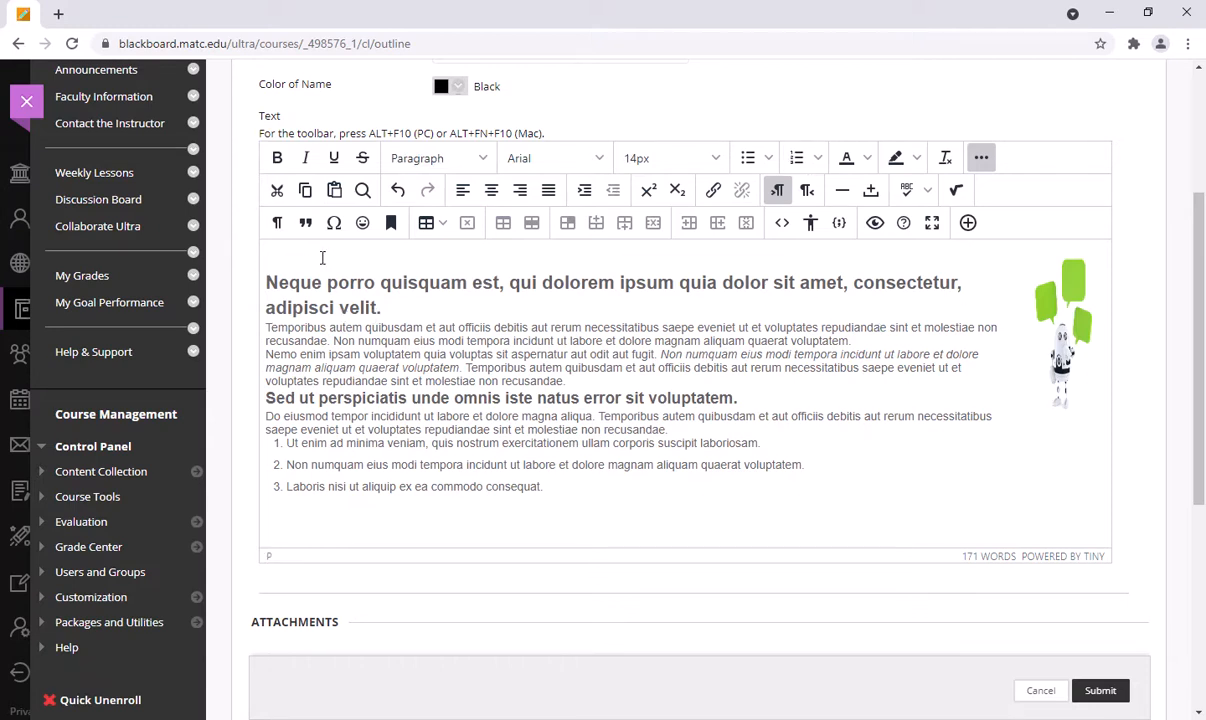
click(1058, 330)
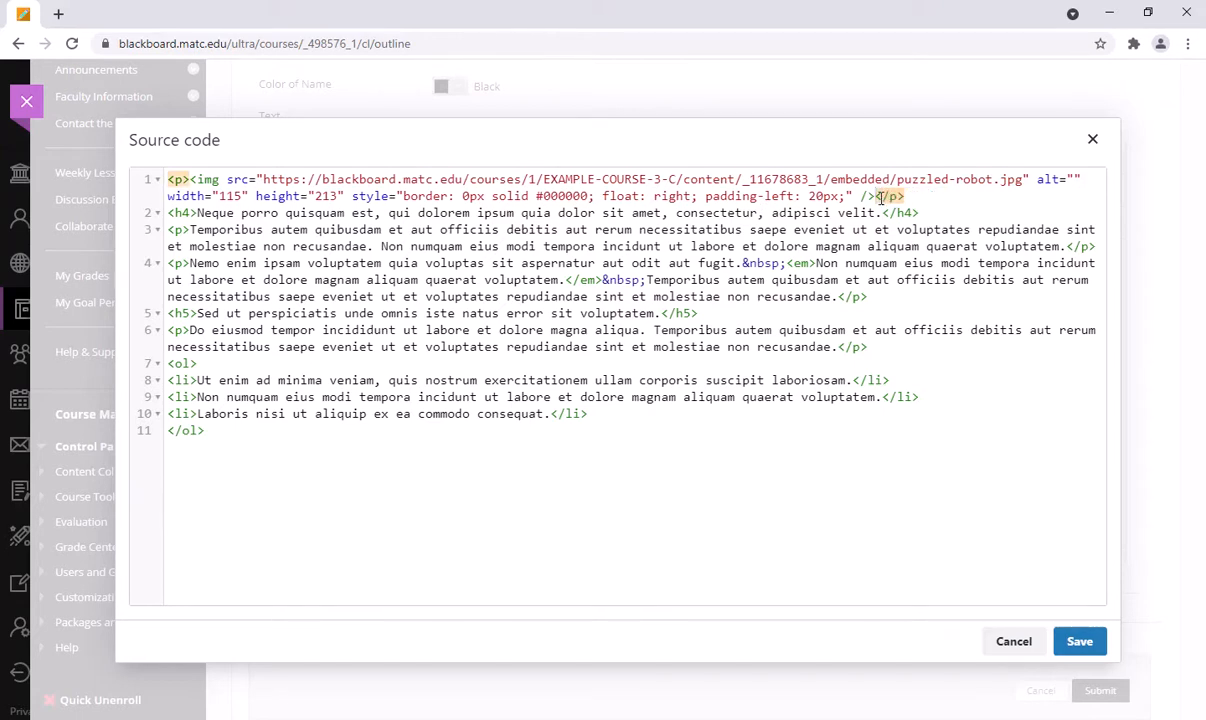
click(1080, 640)
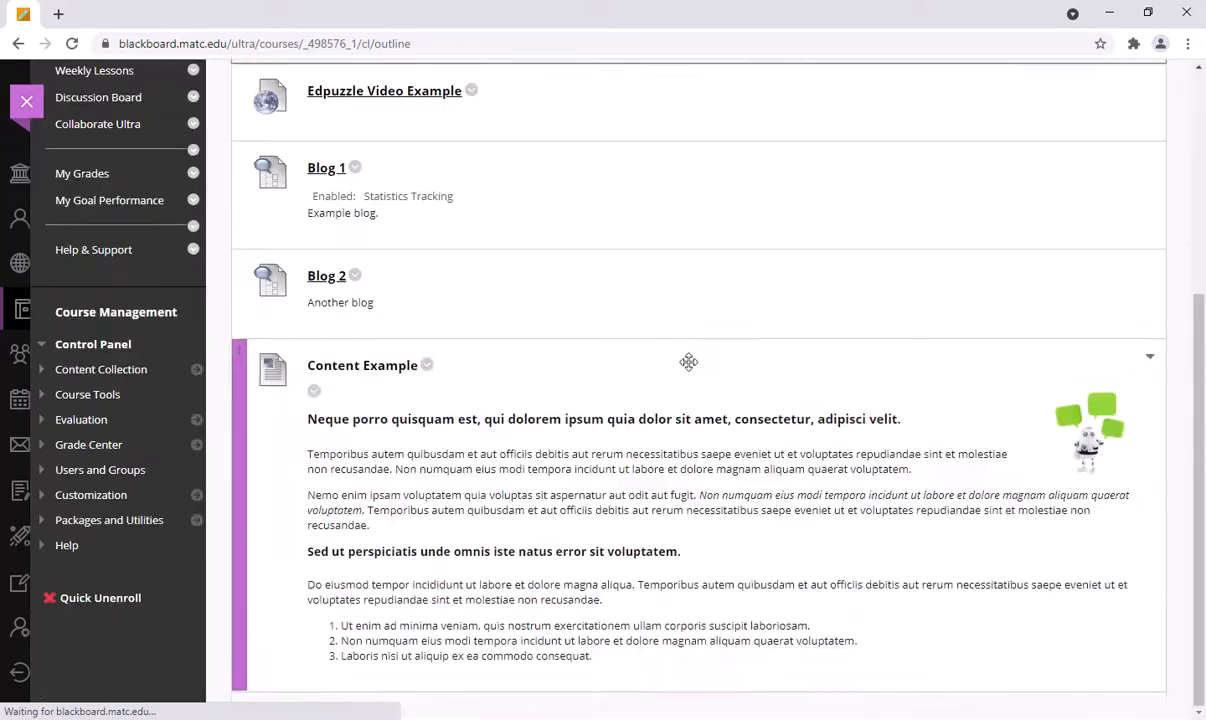
mouse_move(1084, 430)
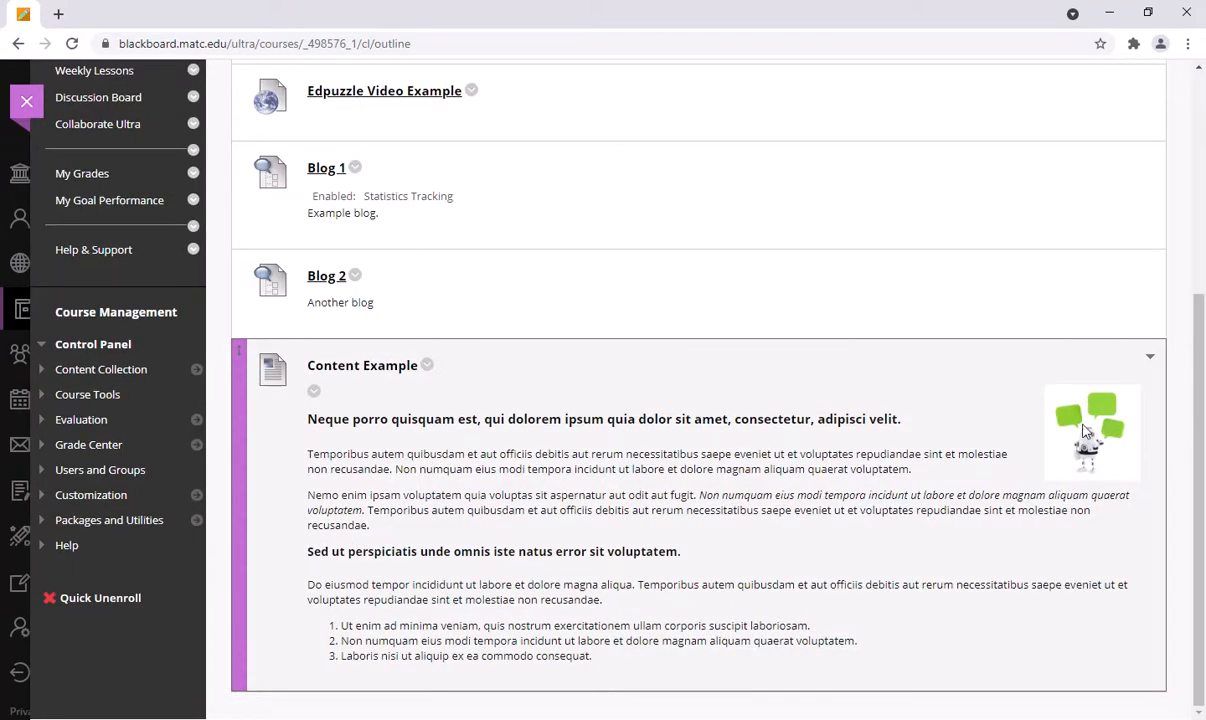
mouse_move(708, 454)
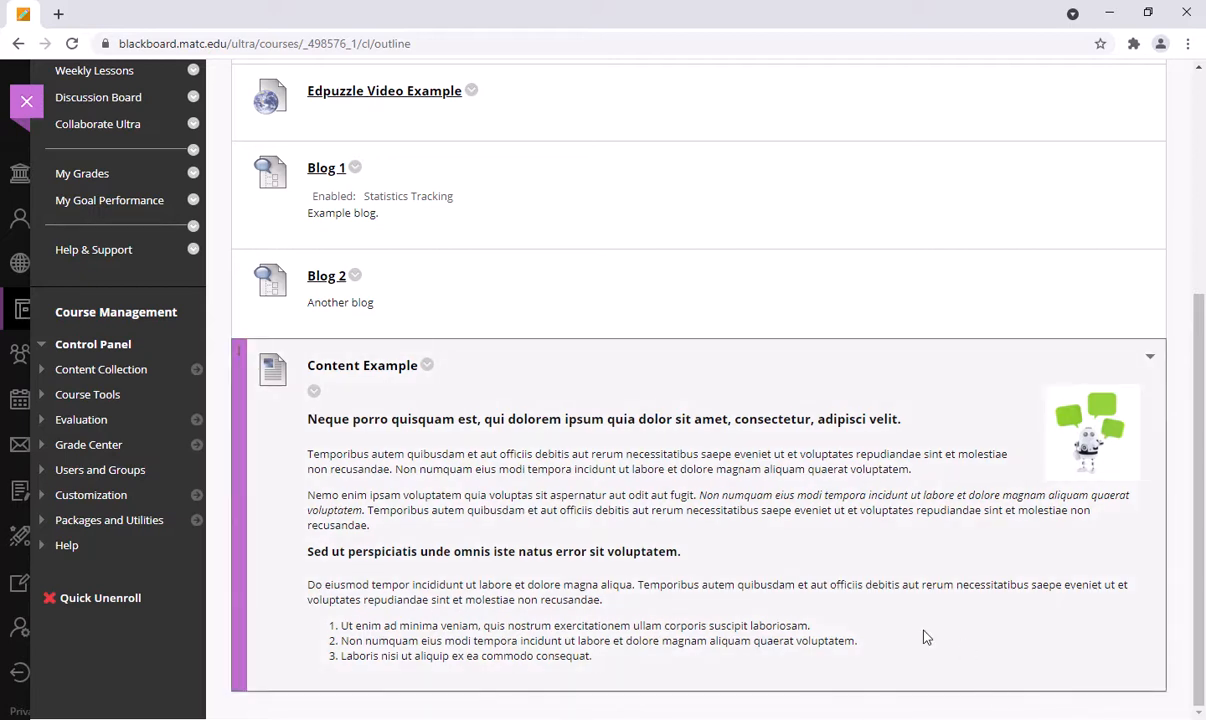
mouse_move(428, 368)
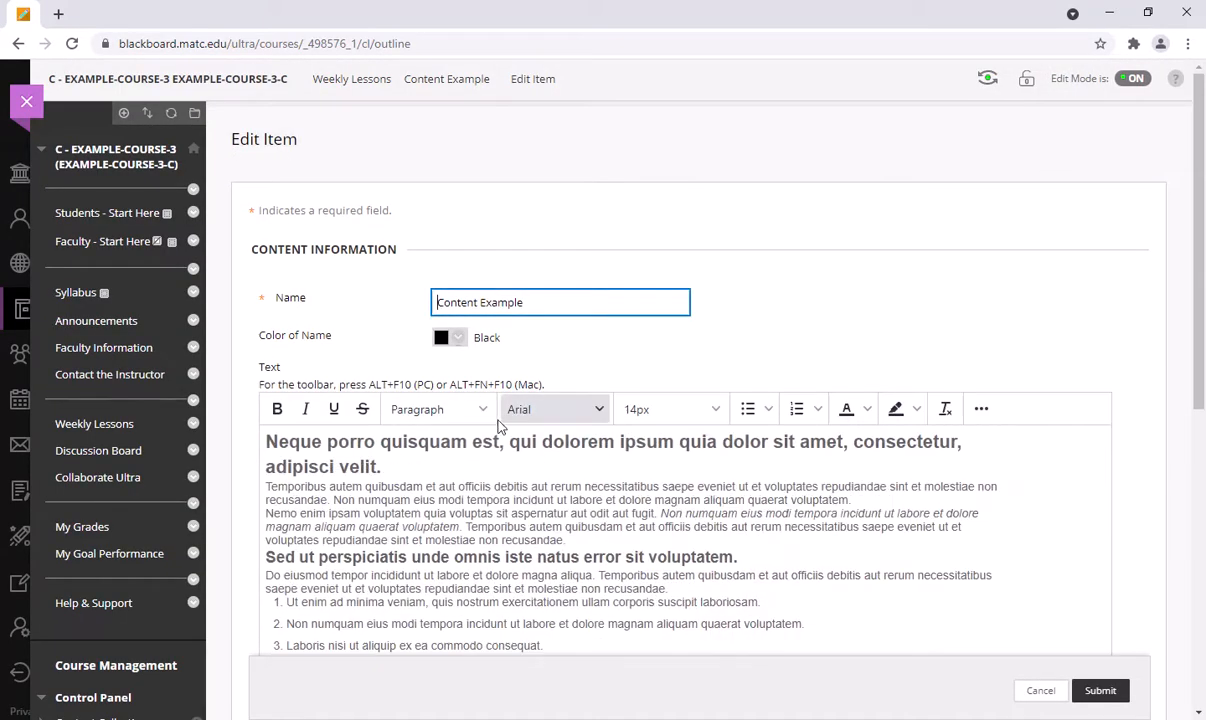
Expand the full editor toolbar with the More button.
click(980, 408)
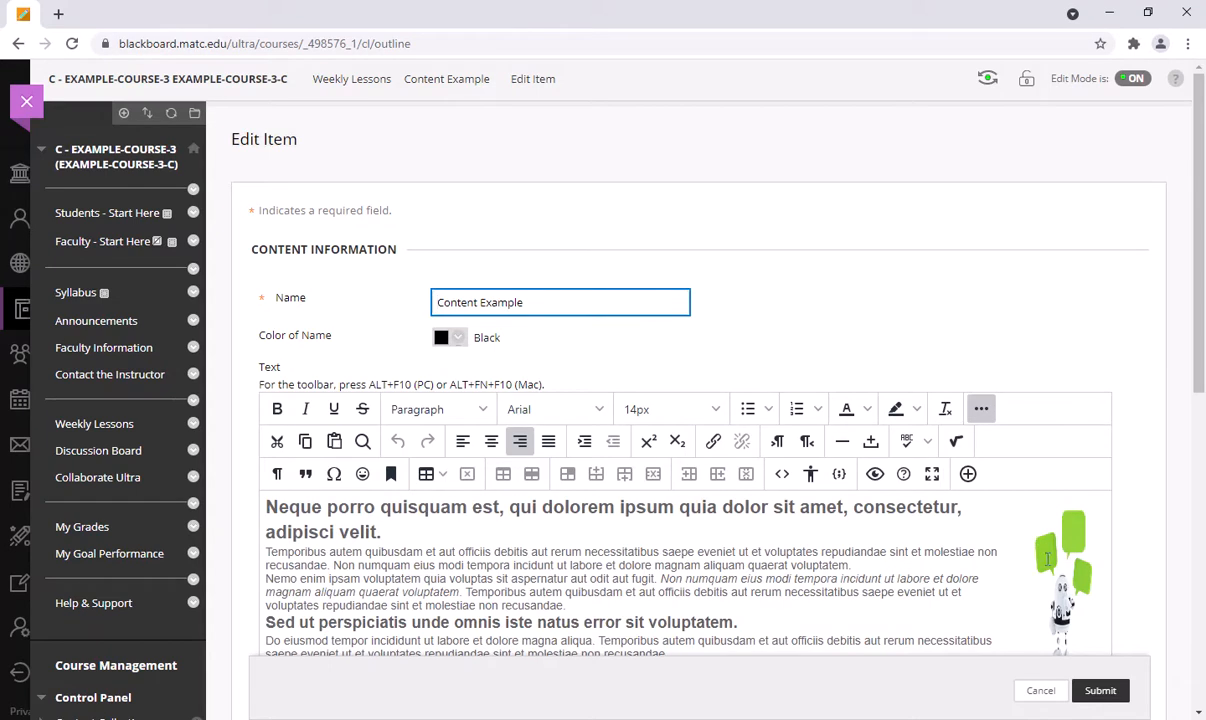